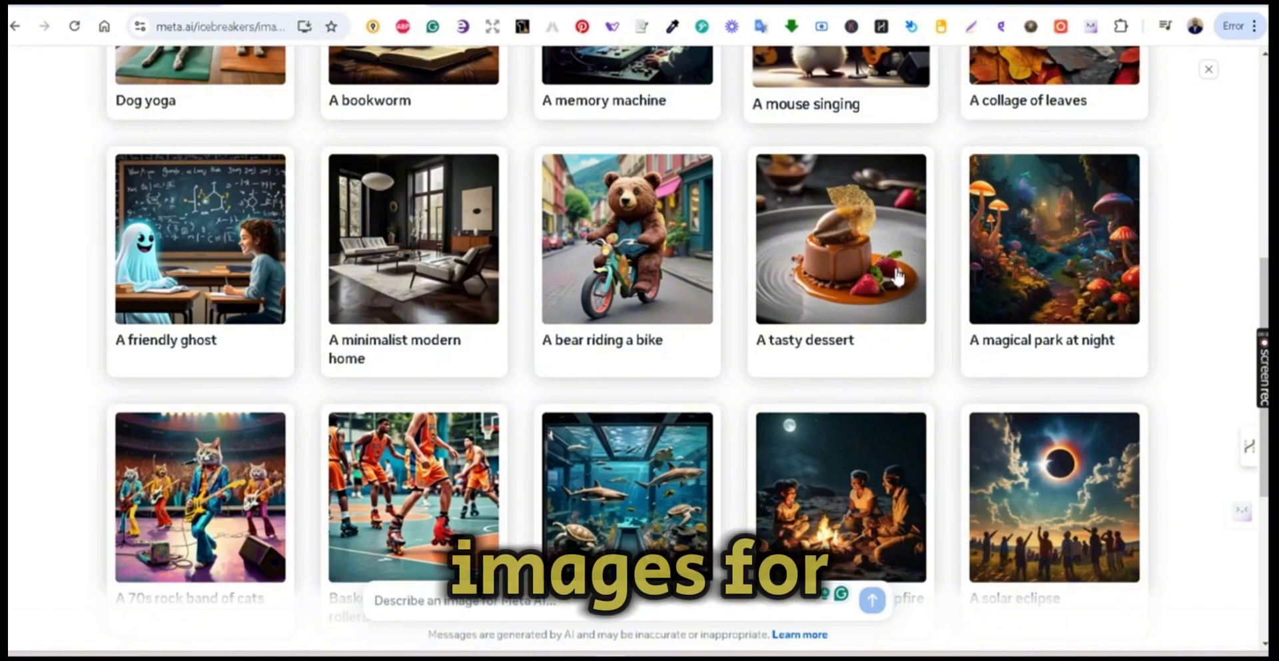
# Prompt Meta AI for a cute cat t-shirt design, get four images, then open a new chat
pyautogui.scroll(-3)
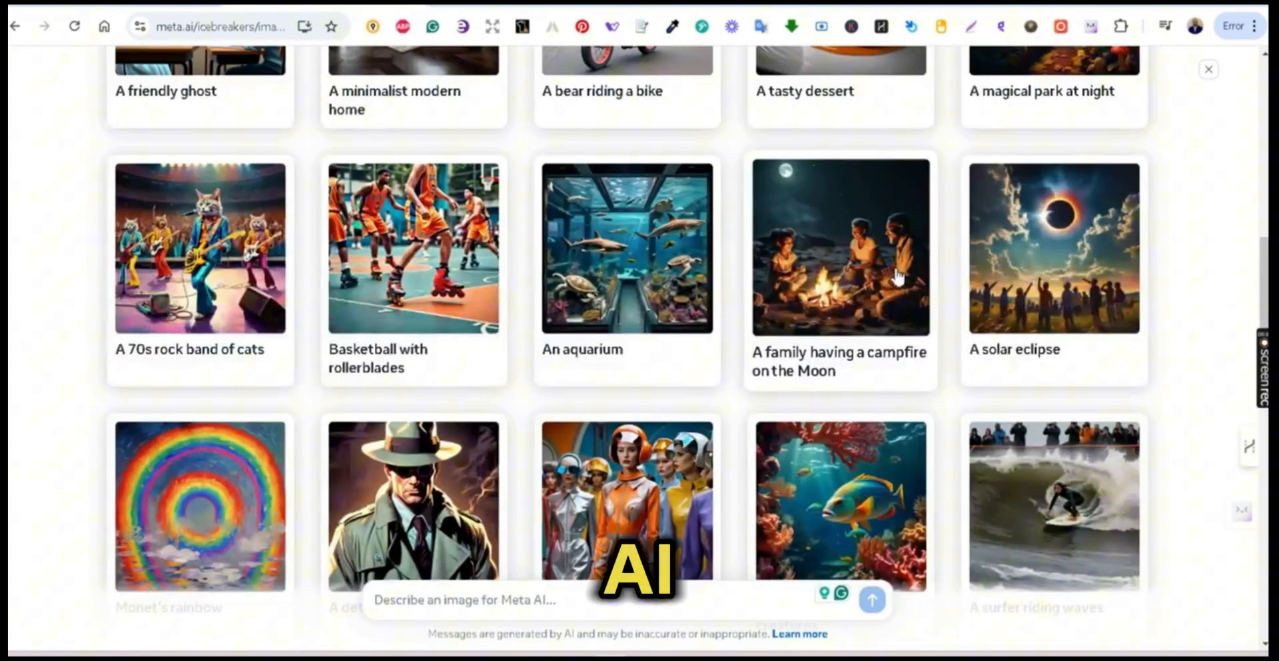
pyautogui.scroll(-3)
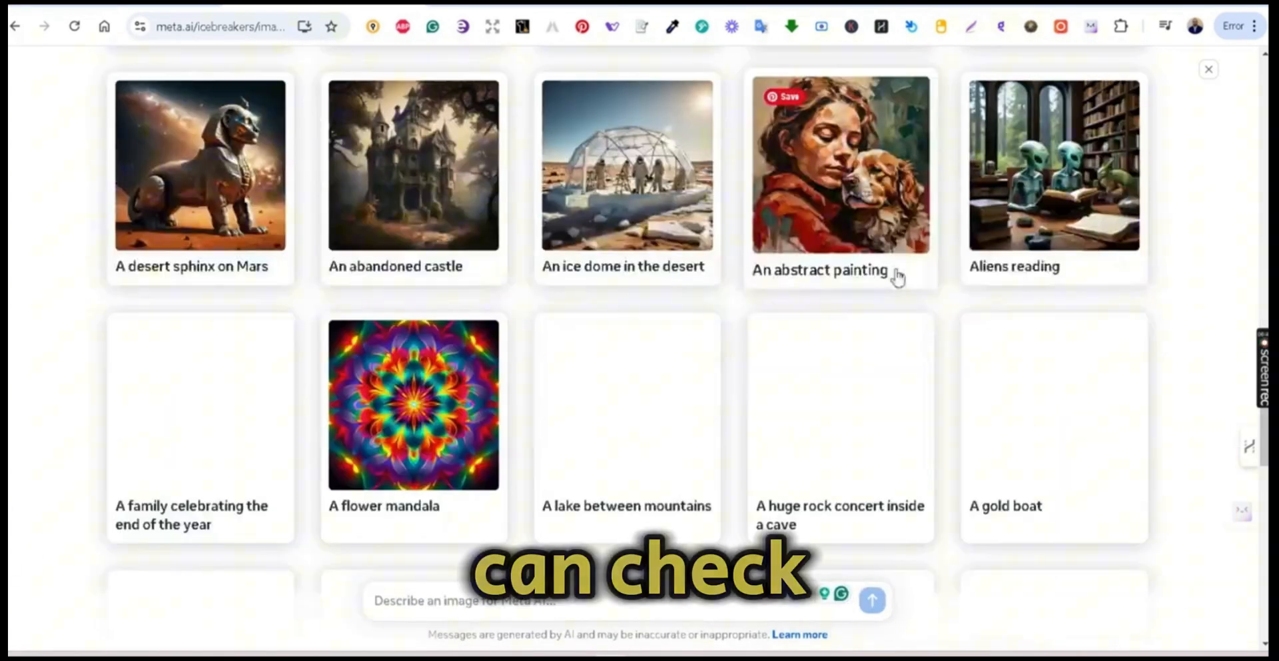
pyautogui.scroll(-3)
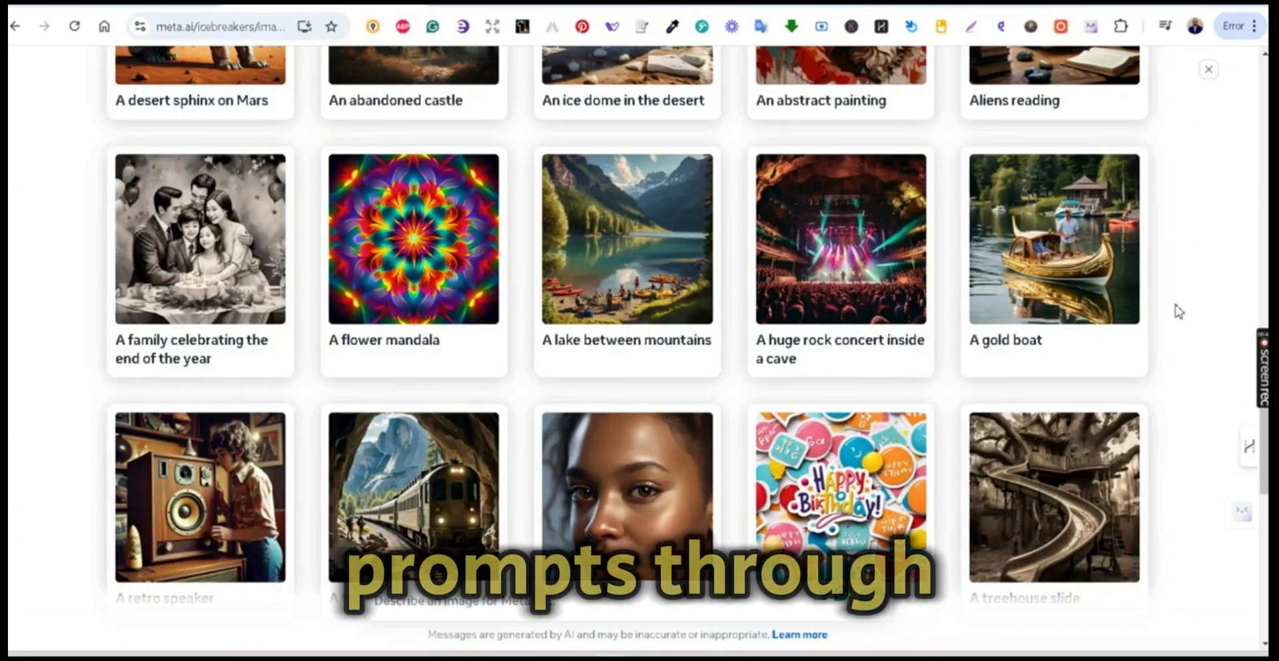
pyautogui.scroll(-3)
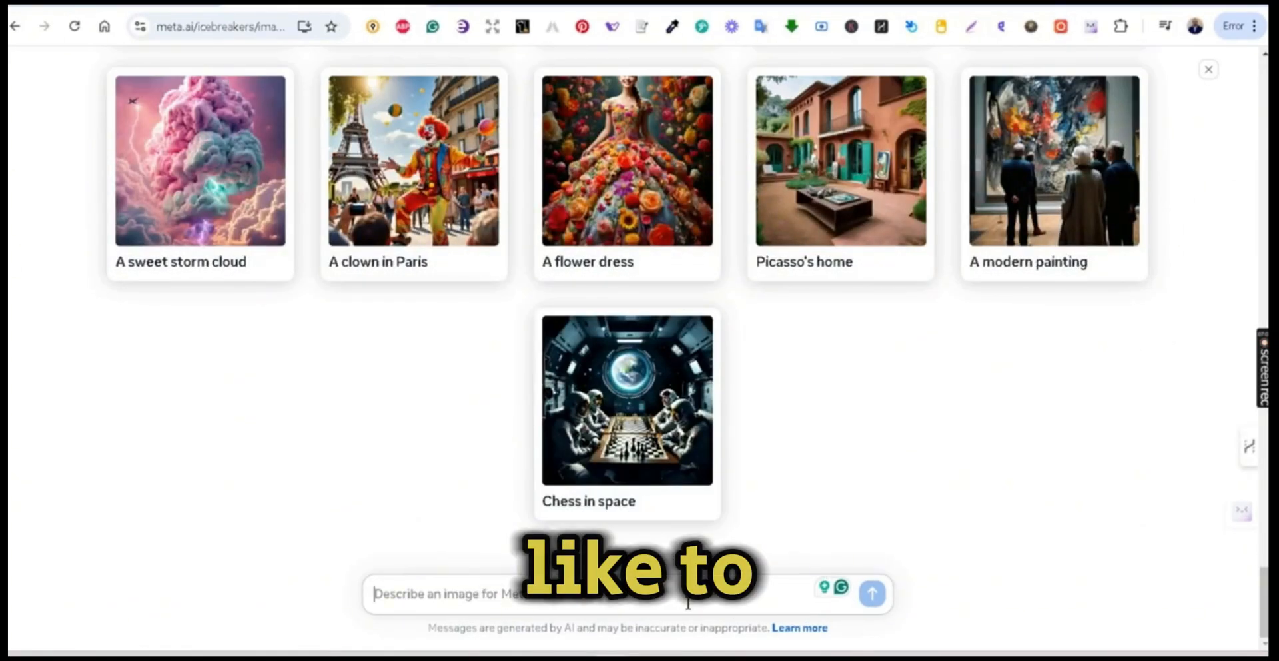
pyautogui.moveTo(989, 431)
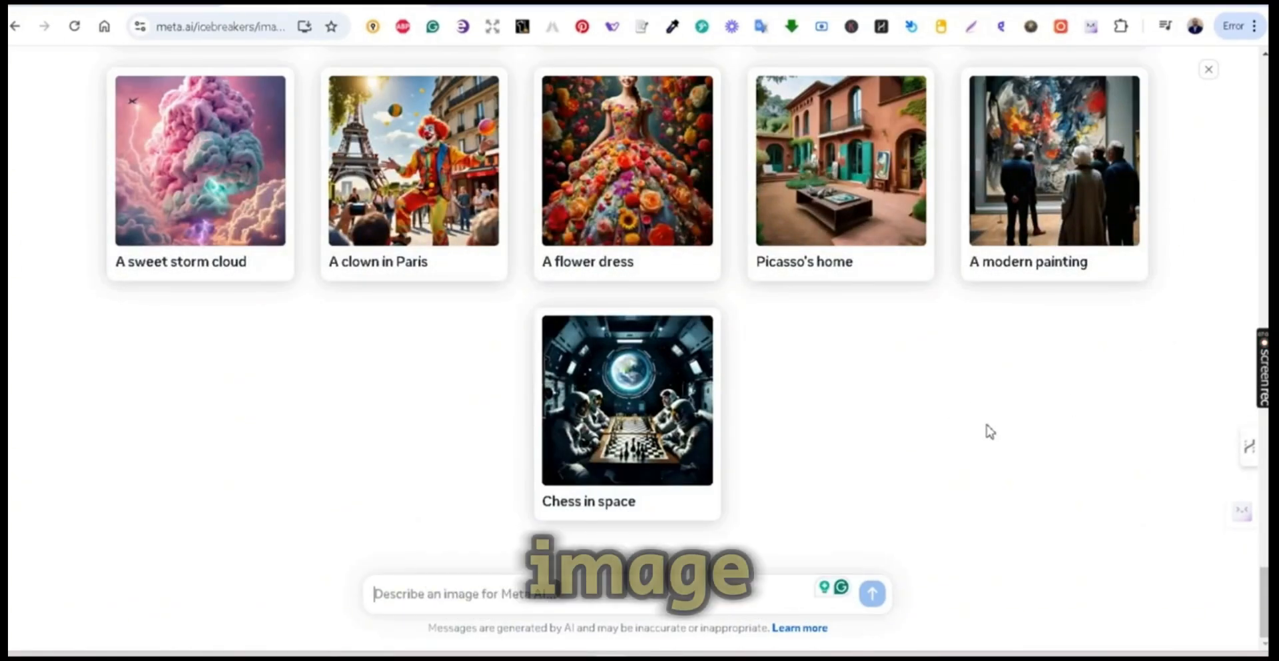
pyautogui.write('a cute cat')
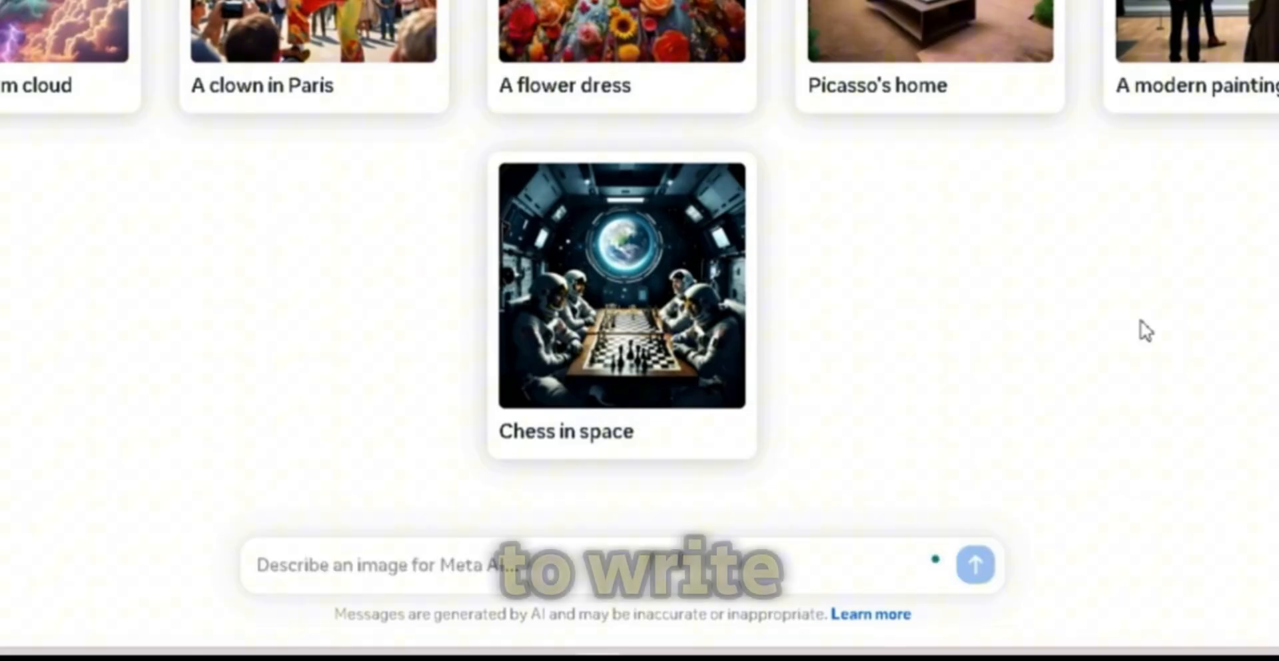
pyautogui.write('a t-sh')
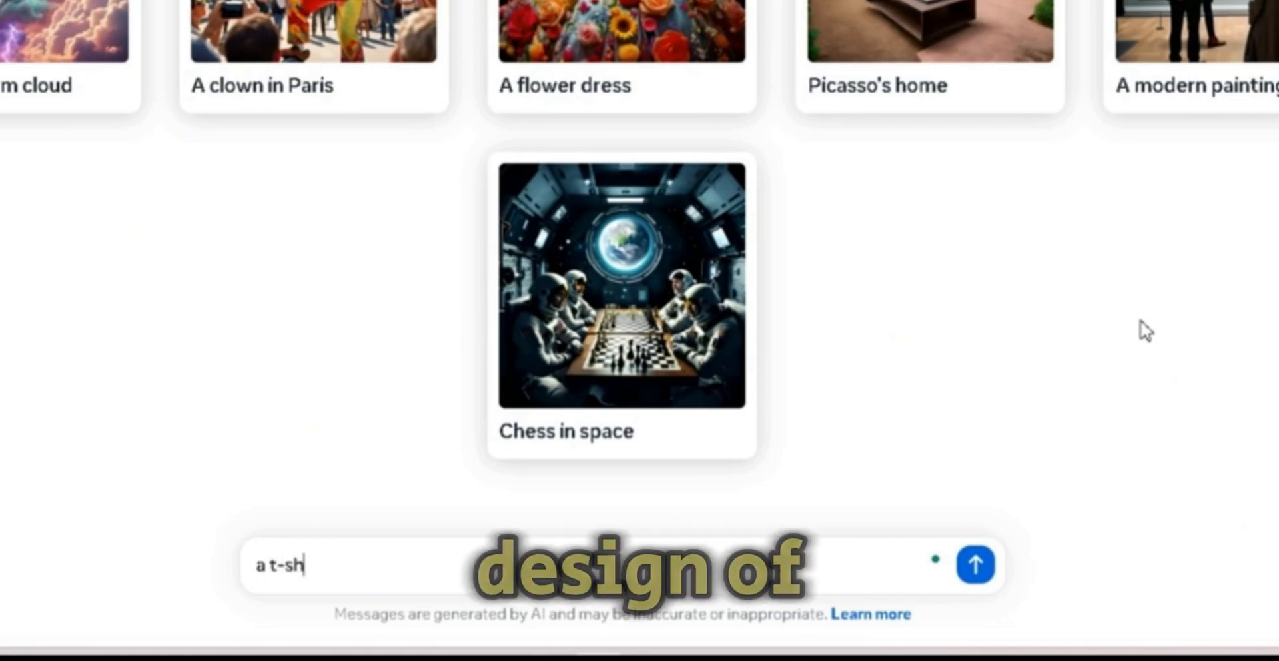
pyautogui.write('irt design of a cute cat, vector style, on a white background, contou')
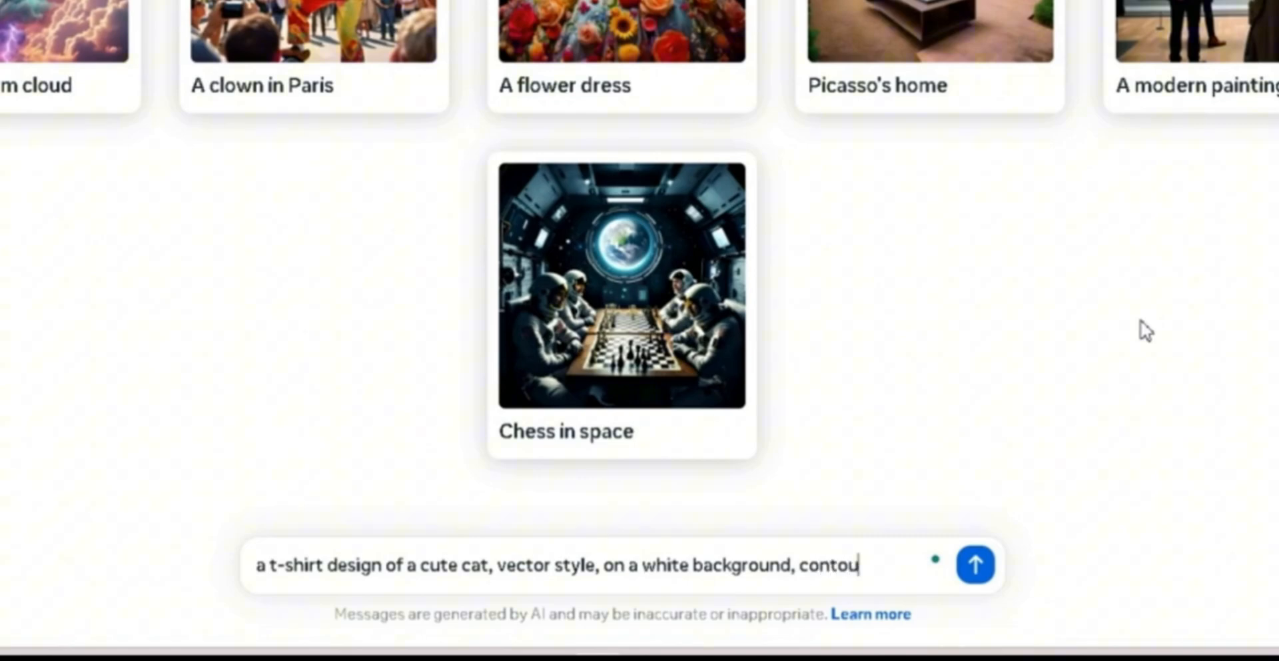
pyautogui.click(974, 563)
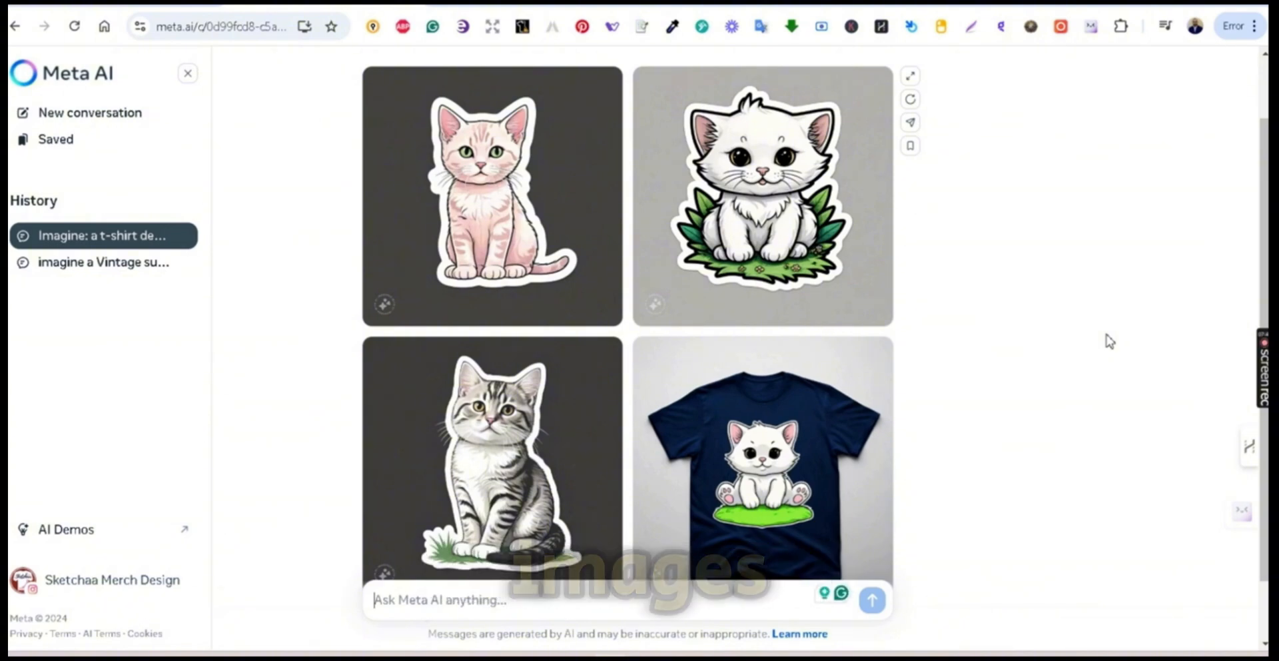
pyautogui.scroll(3)
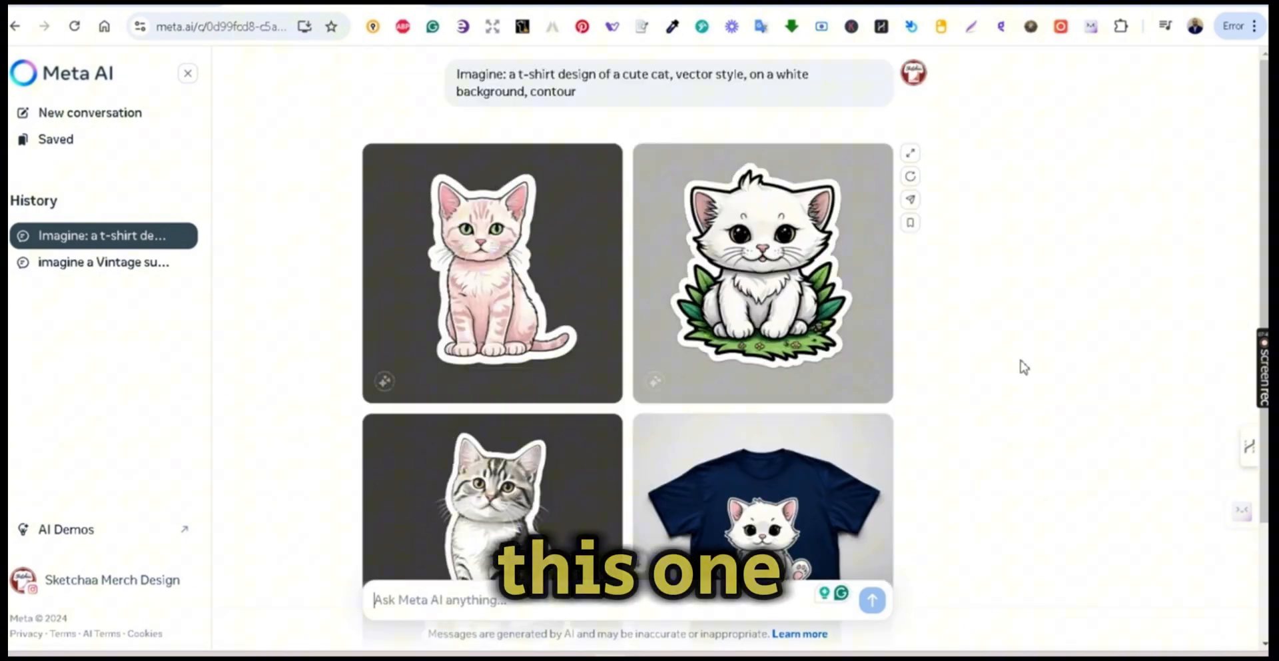
pyautogui.click(762, 273)
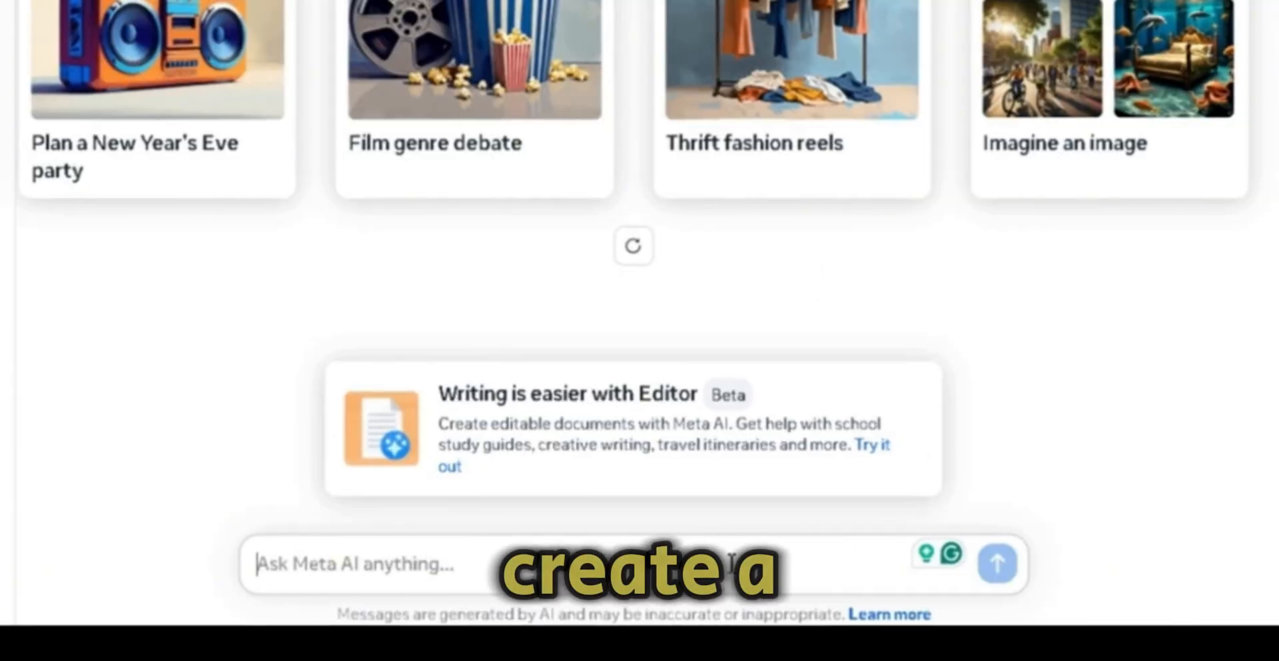
# Send a 'create a modern T-shirt' funny dog prompt and review the four resulting designs
pyautogui.write('create a modern T-shirt design featuring a funny dog, vector')
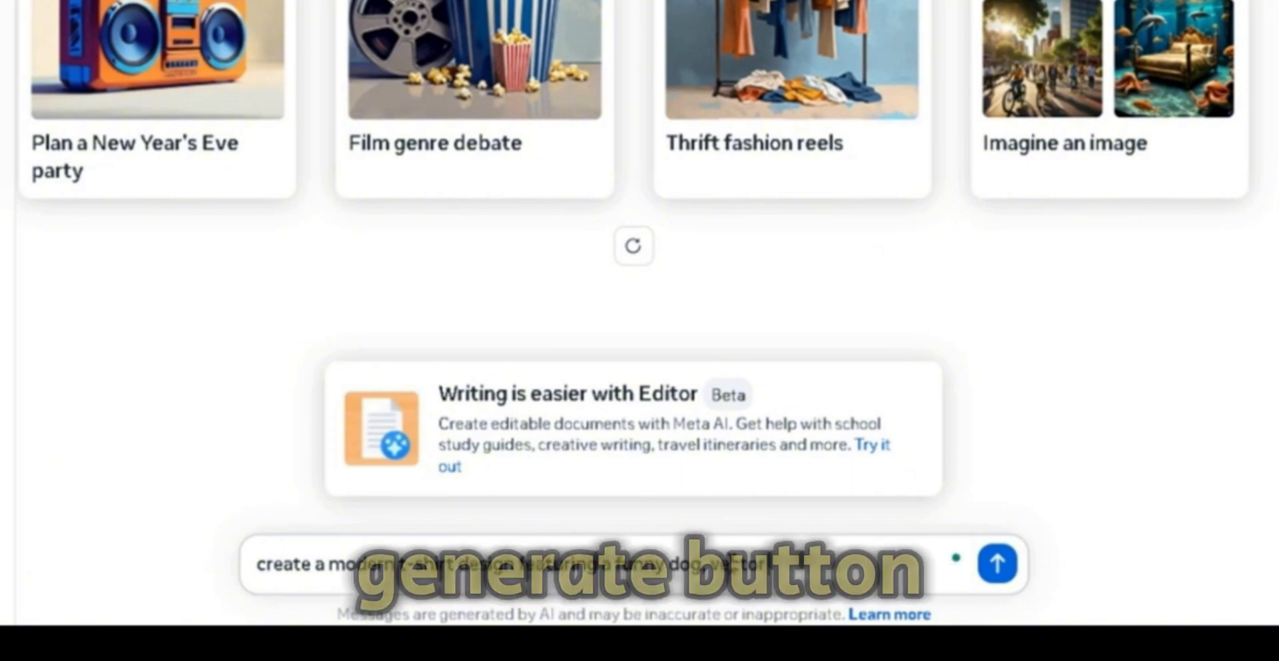
pyautogui.click(996, 563)
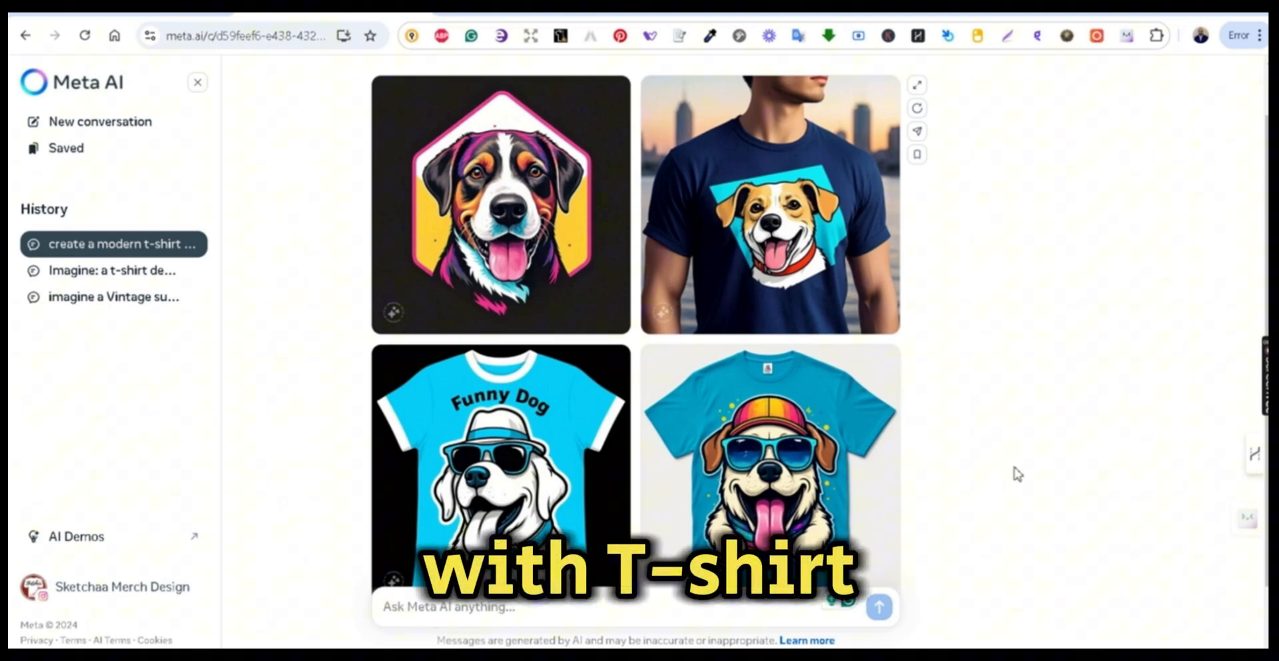
pyautogui.scroll(-3)
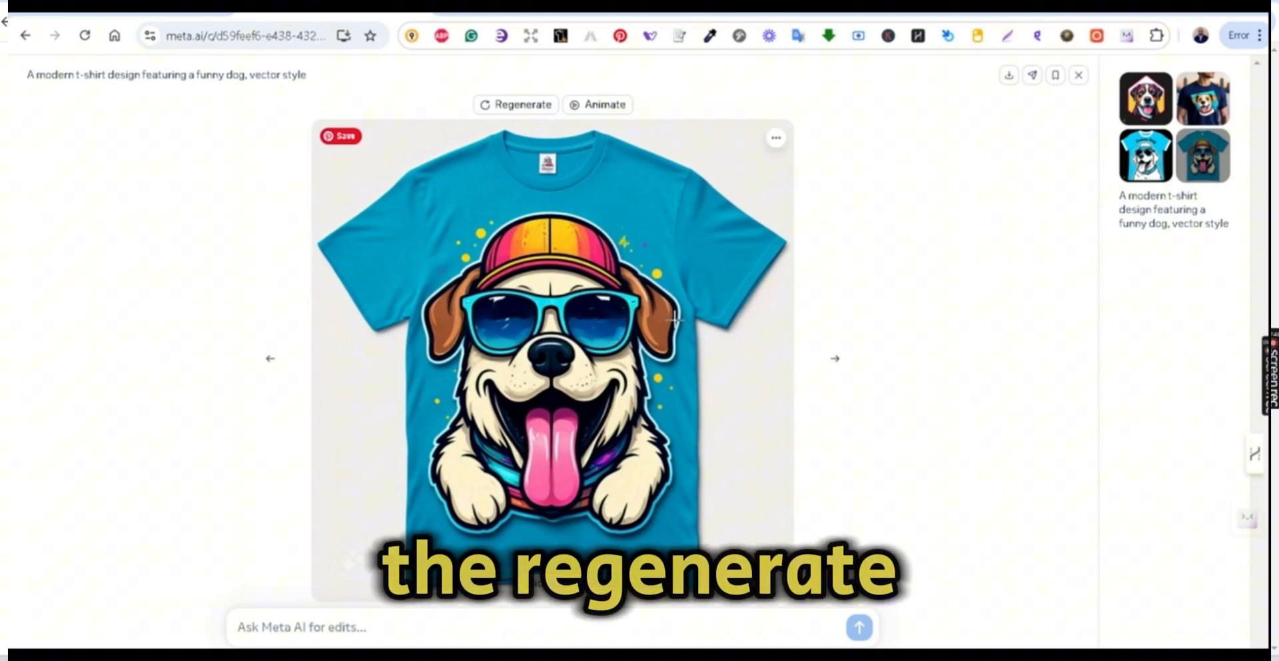
# Regenerate the dog design, then request 'plain background, contour' and 'no mockup' edits
pyautogui.click(515, 105)
pyautogui.write('on a')
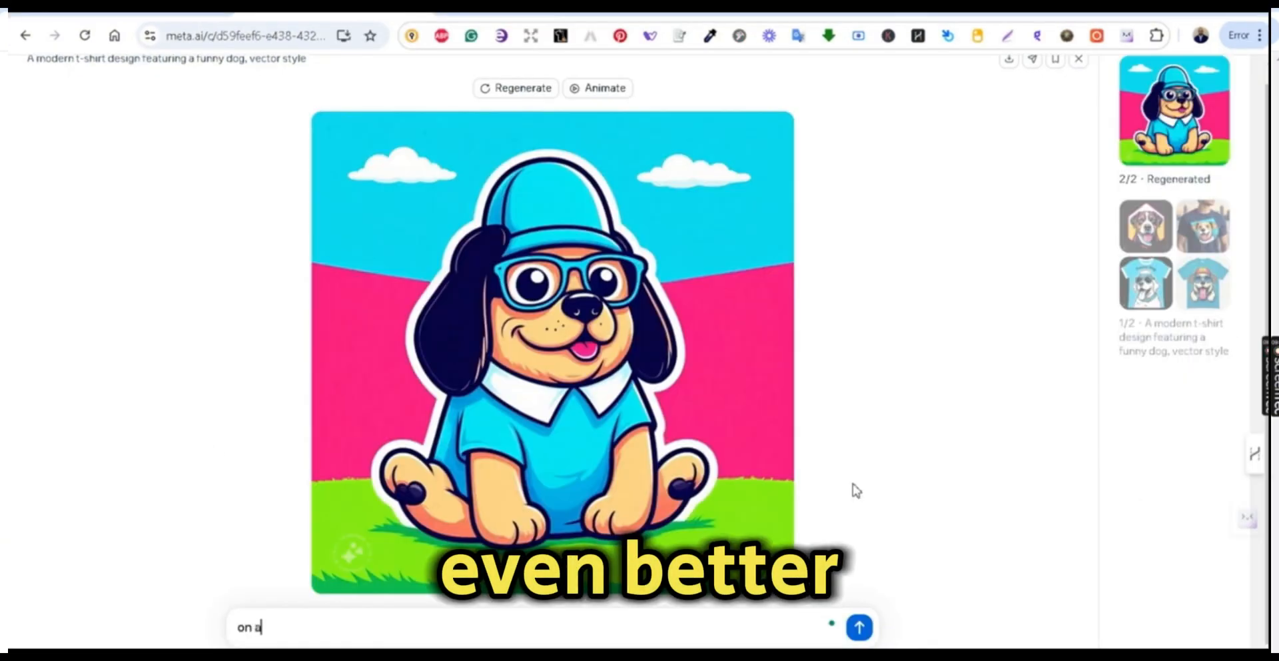
pyautogui.write('plain bac')
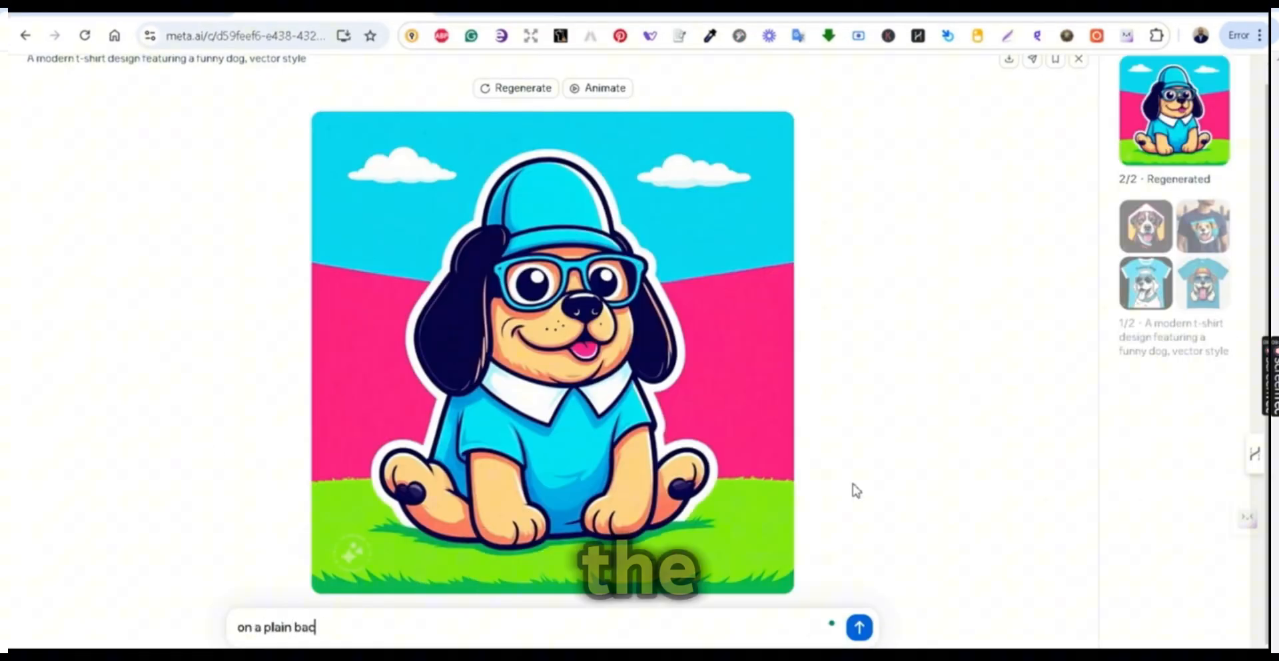
pyautogui.write('kground')
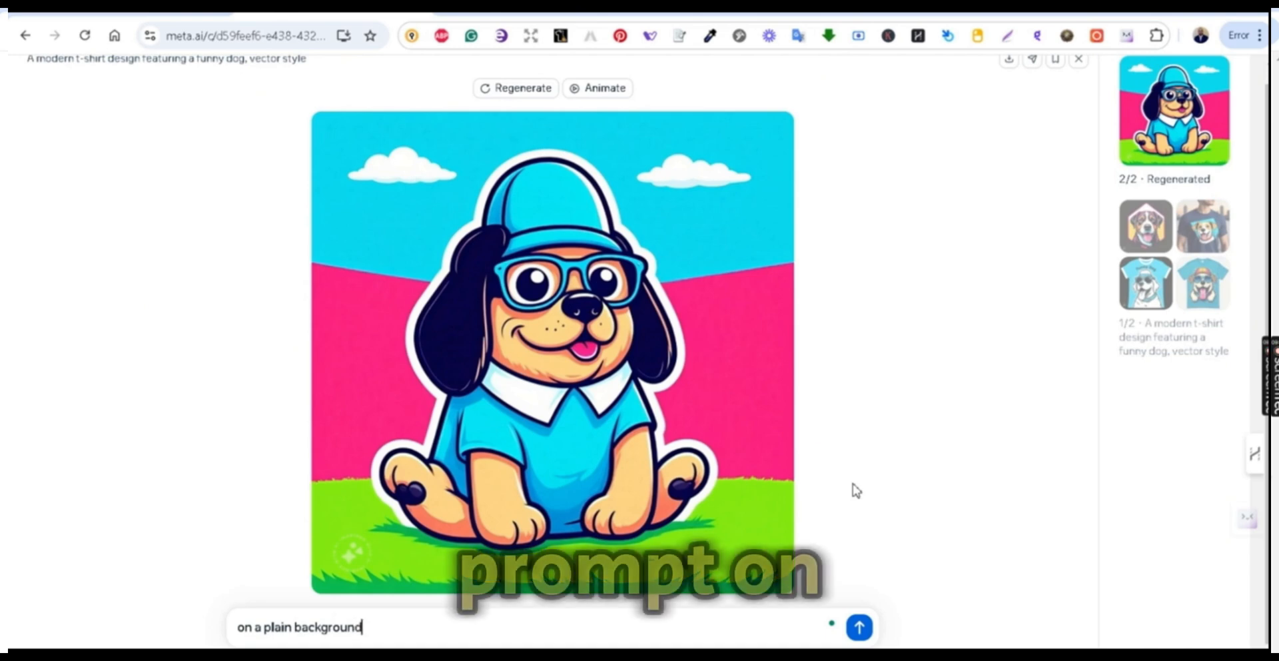
pyautogui.write(', cont')
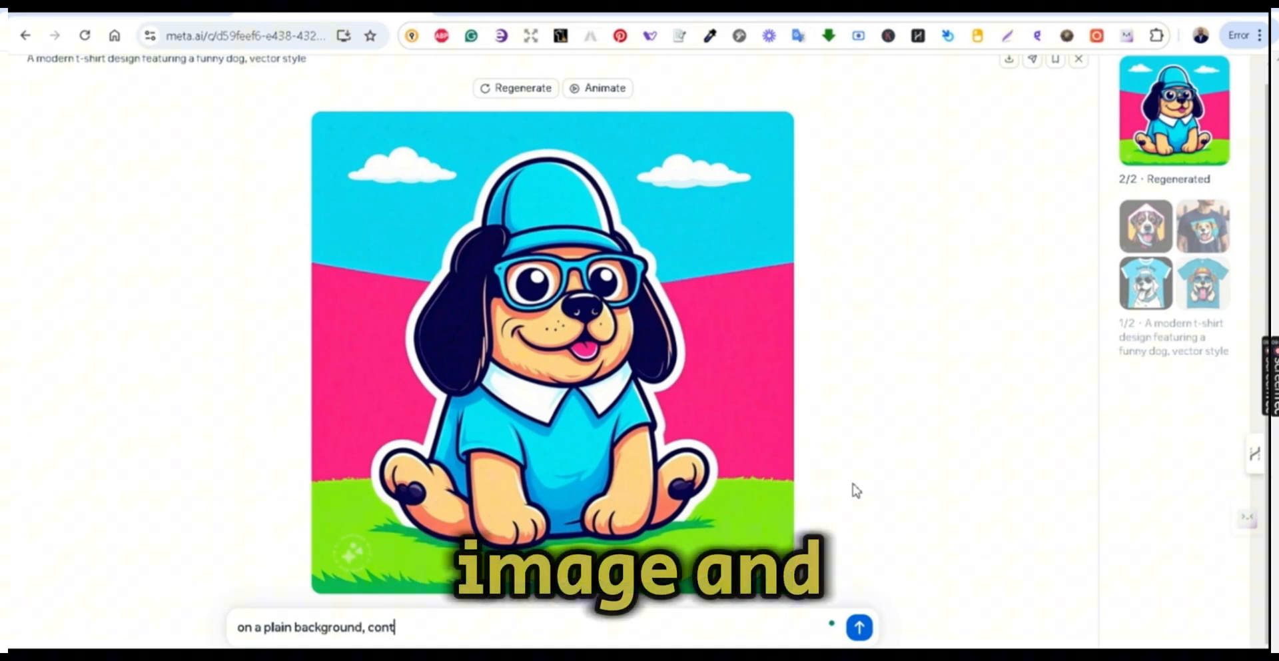
pyautogui.write('our')
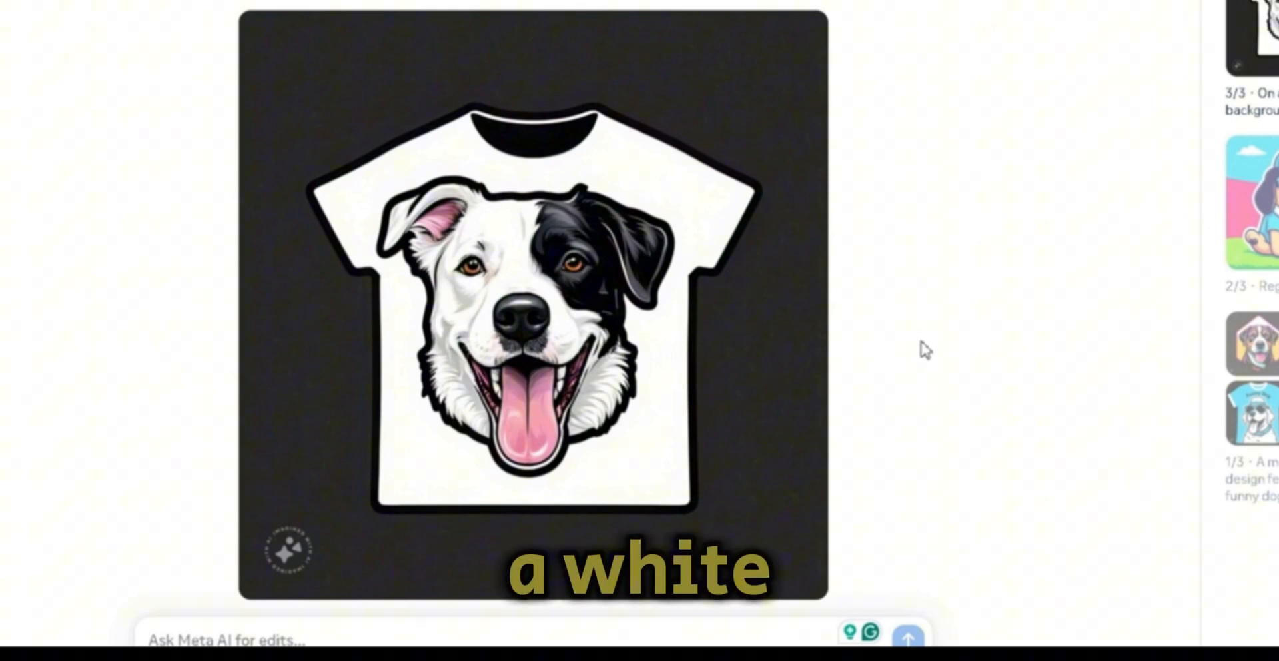
pyautogui.scroll(-3)
pyautogui.write('n')
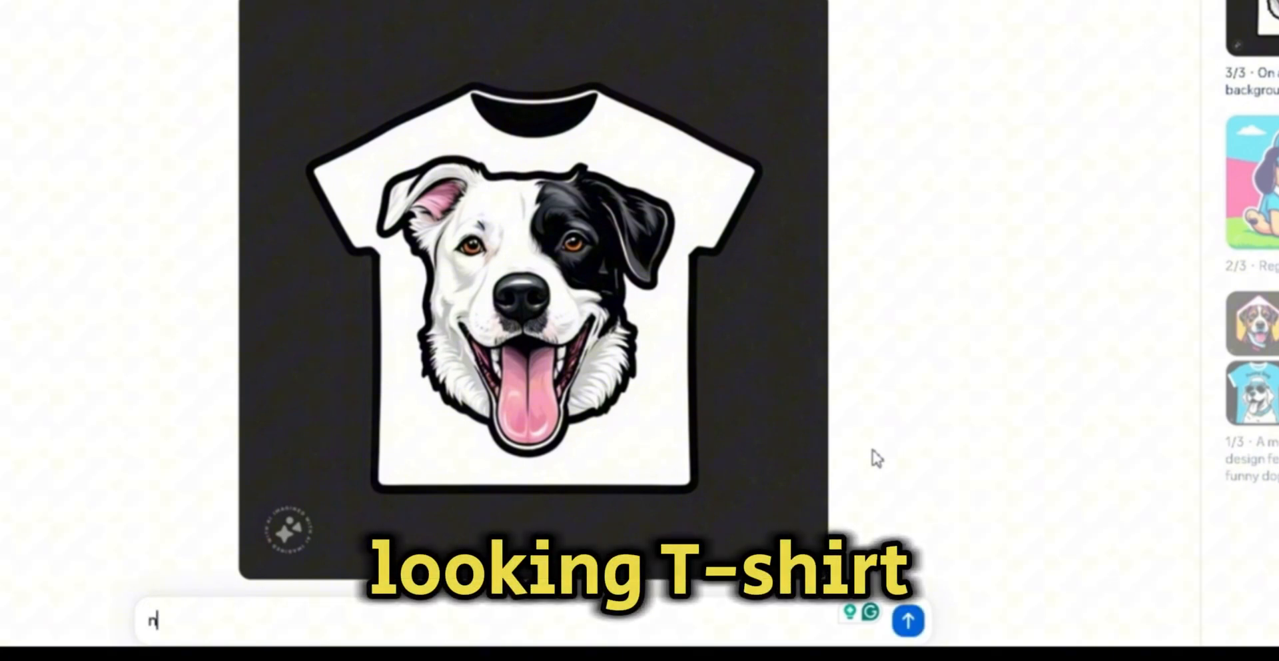
pyautogui.write('o mod')
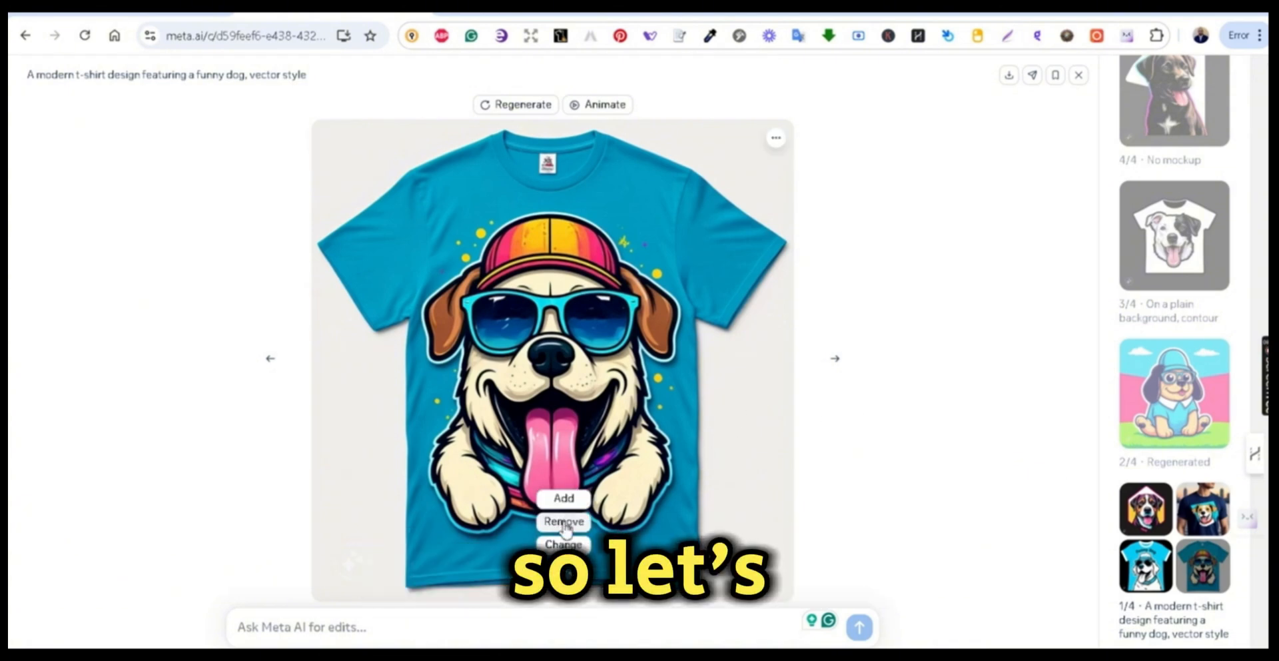
# Download the sunglasses-and-cap dog shirt image from its ⋯ menu
pyautogui.click(773, 137)
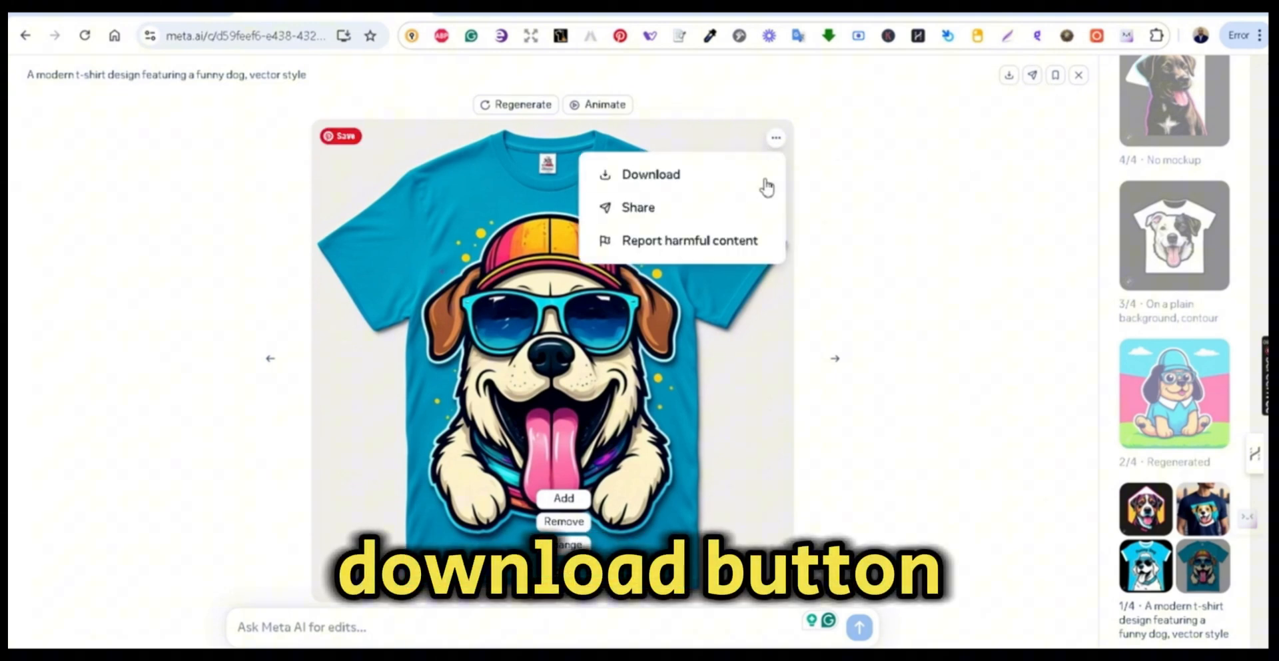
pyautogui.click(650, 173)
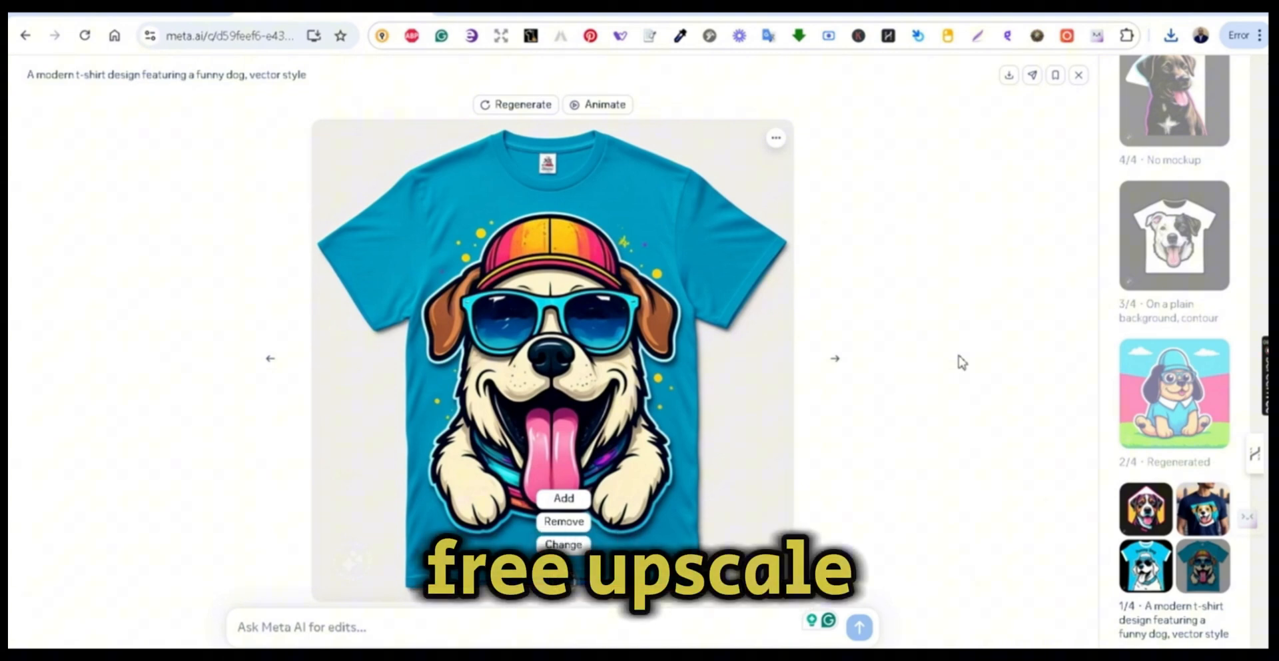
pyautogui.moveTo(909, 371)
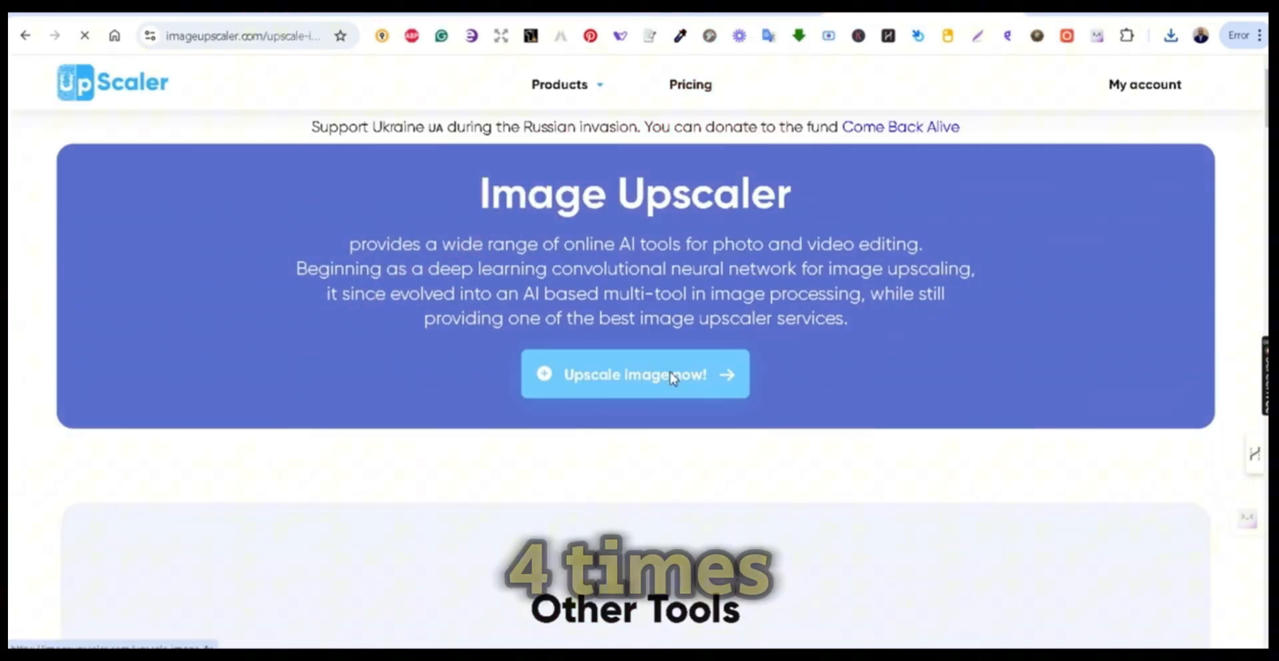
# Upload the dog t-shirt image to Image Upscaler and enlarge it 4x to 5120 px
pyautogui.click(634, 374)
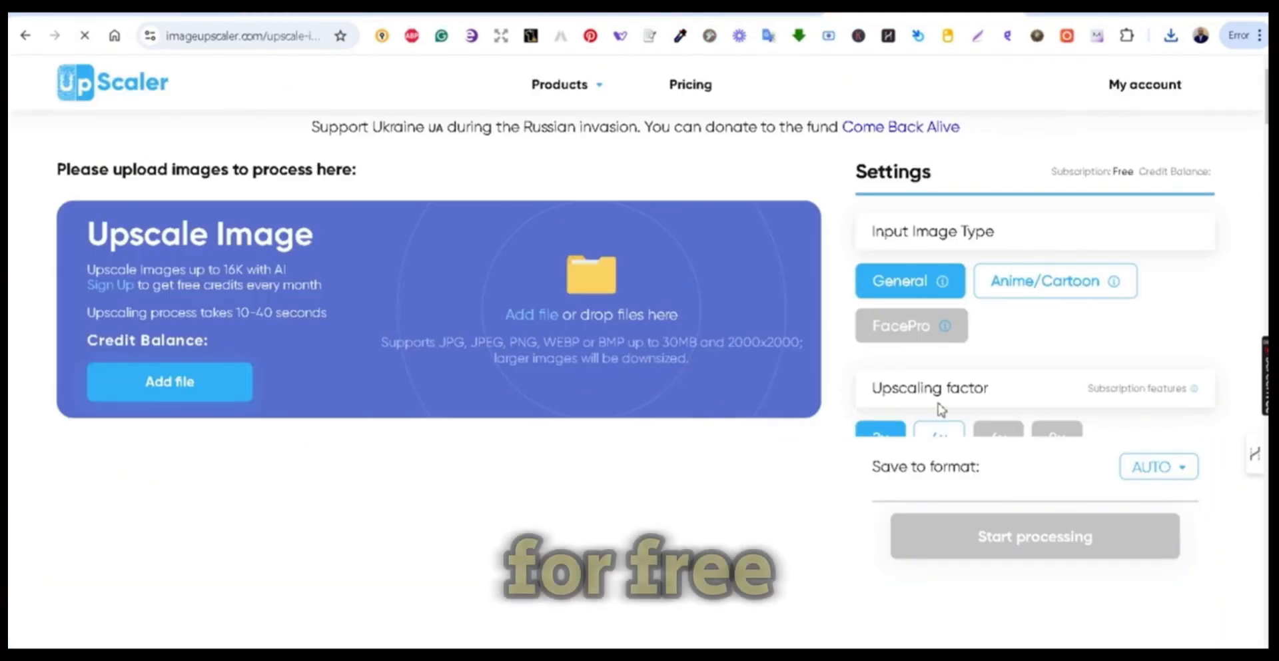
pyautogui.scroll(-3)
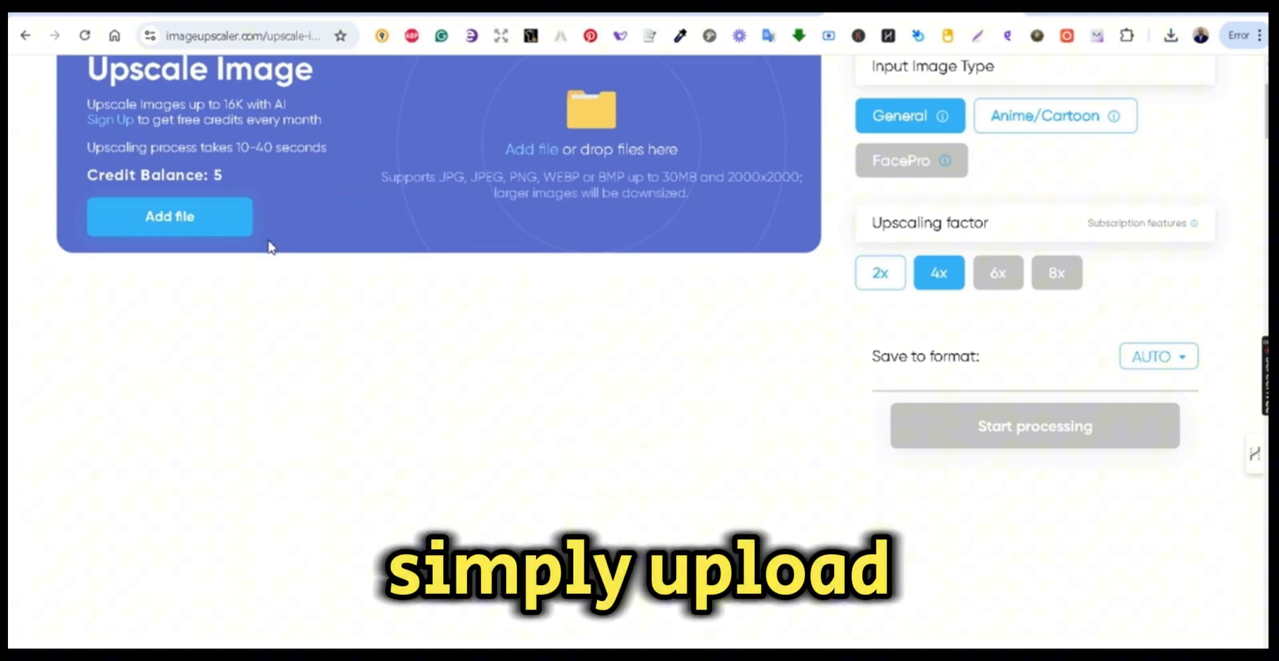
pyautogui.scroll(3)
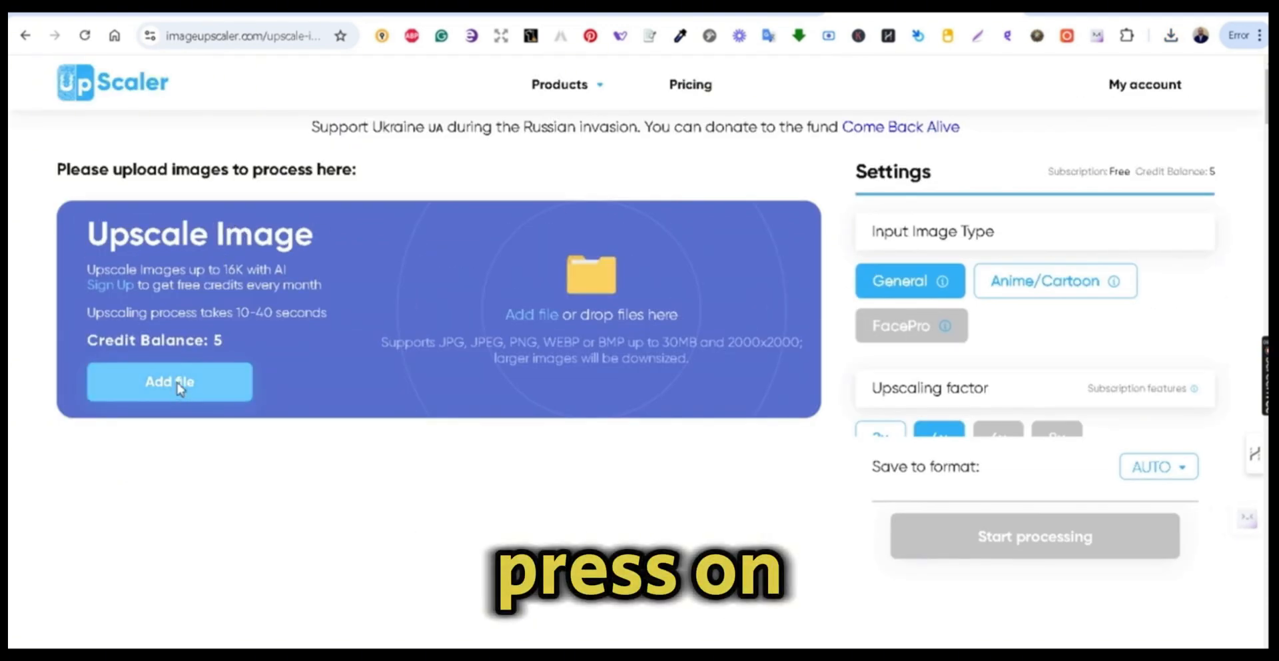
pyautogui.click(169, 381)
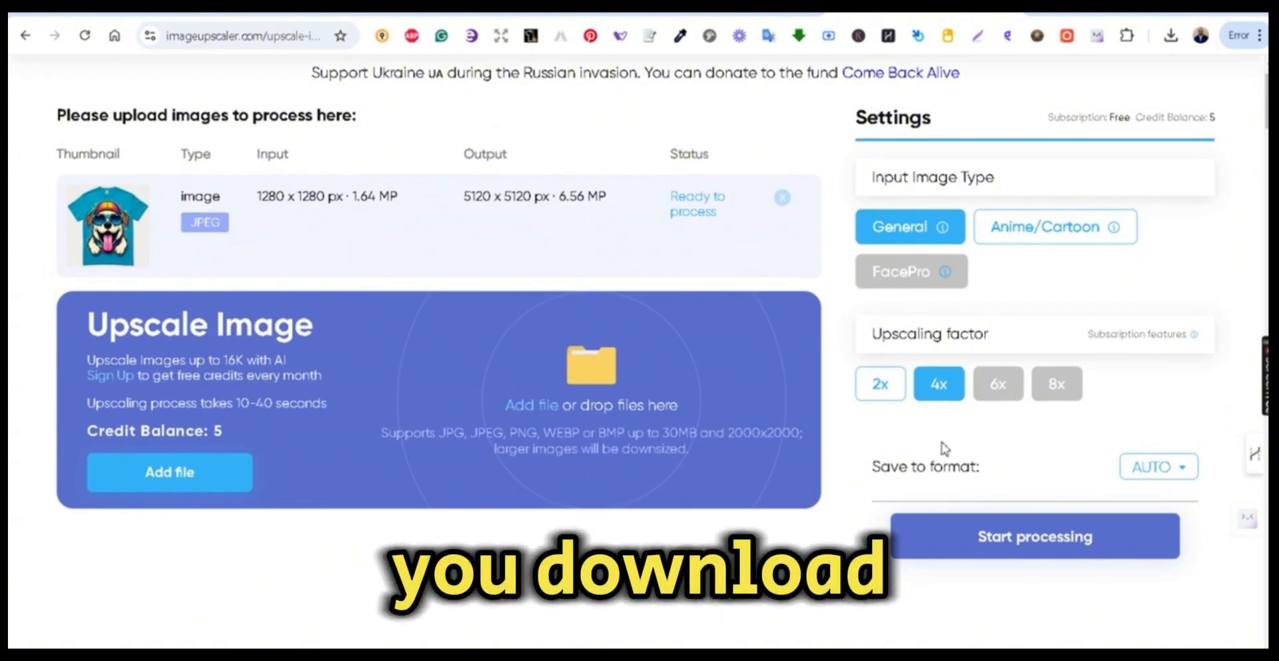
pyautogui.click(1034, 536)
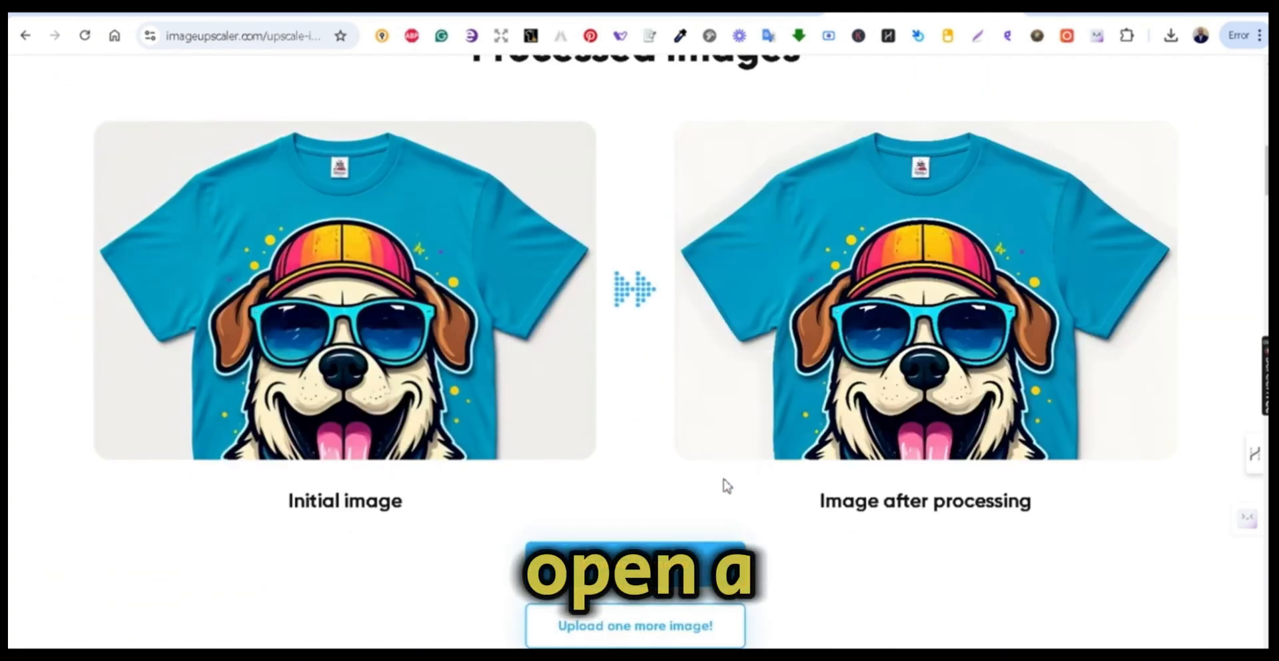
pyautogui.scroll(-3)
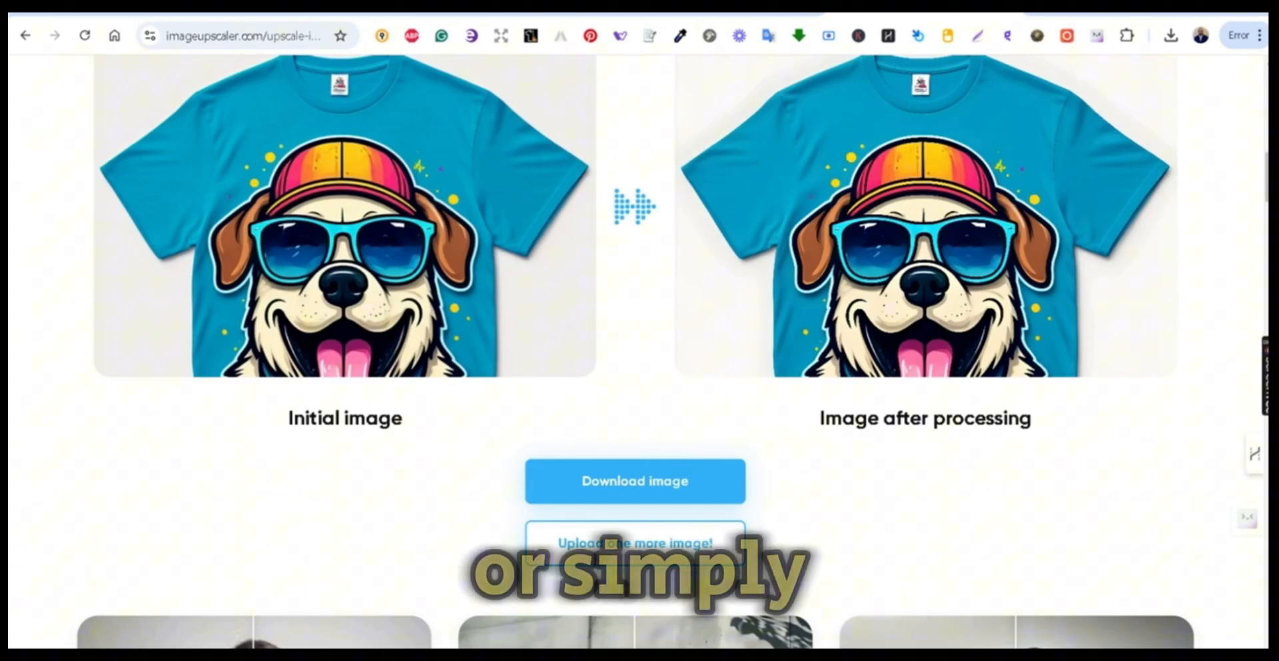
pyautogui.scroll(3)
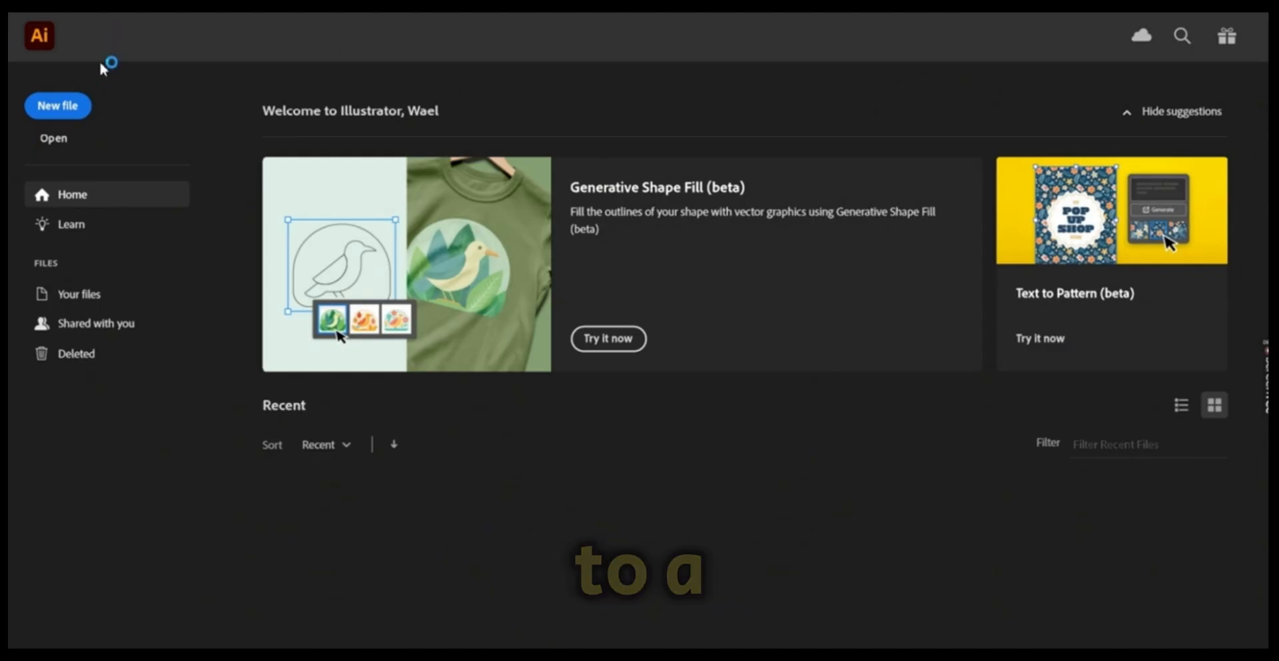
# Open the upscaled dog t-shirt JPEG from Illustrator's Home screen
pyautogui.click(53, 137)
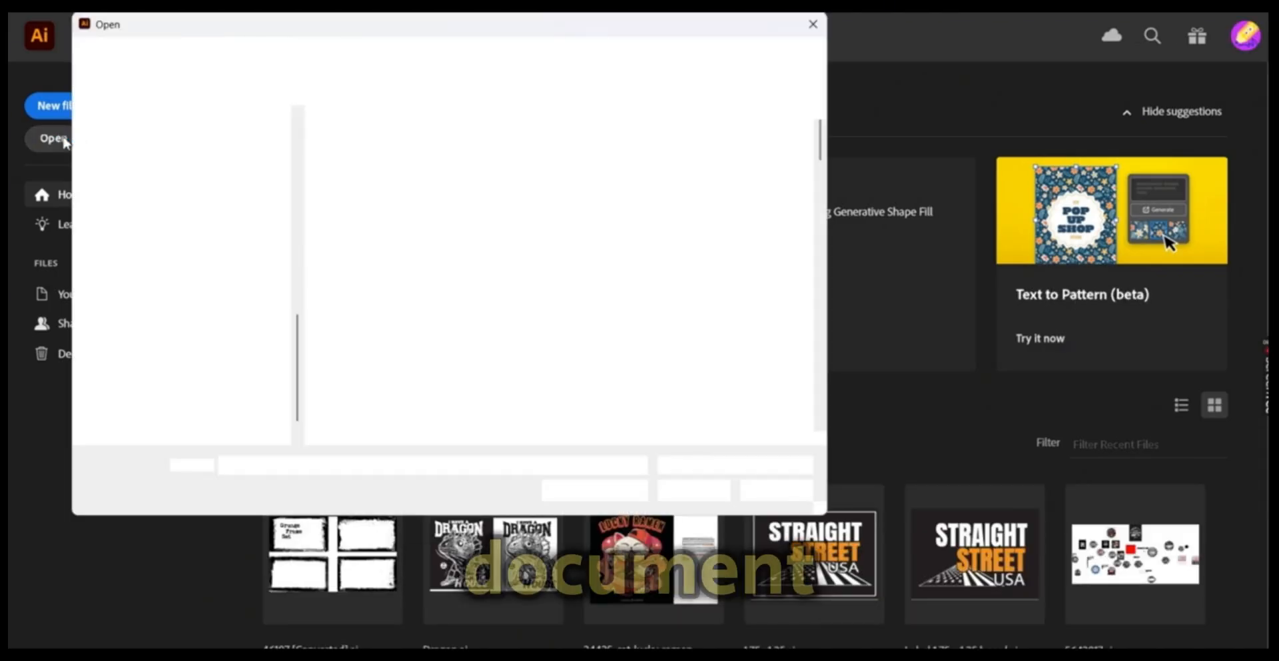
pyautogui.click(813, 24)
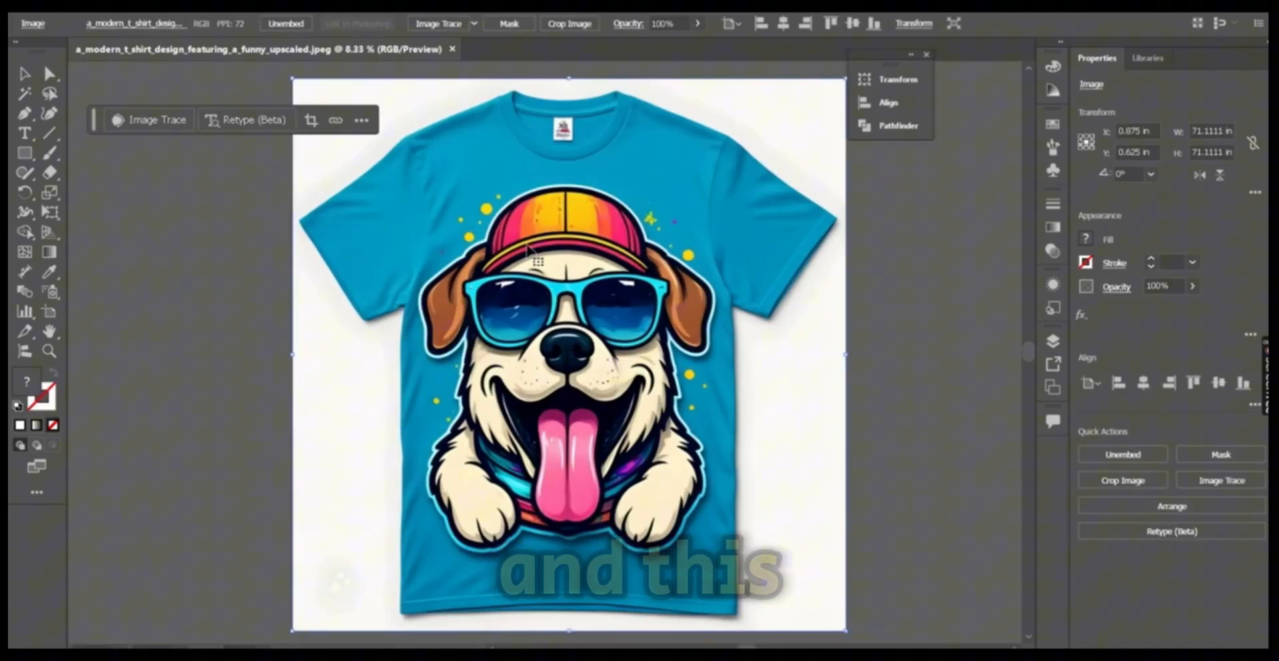
# Image Trace the picture with the 16 Colors preset, confirm the large-image warning, and expand it
pyautogui.click(474, 22)
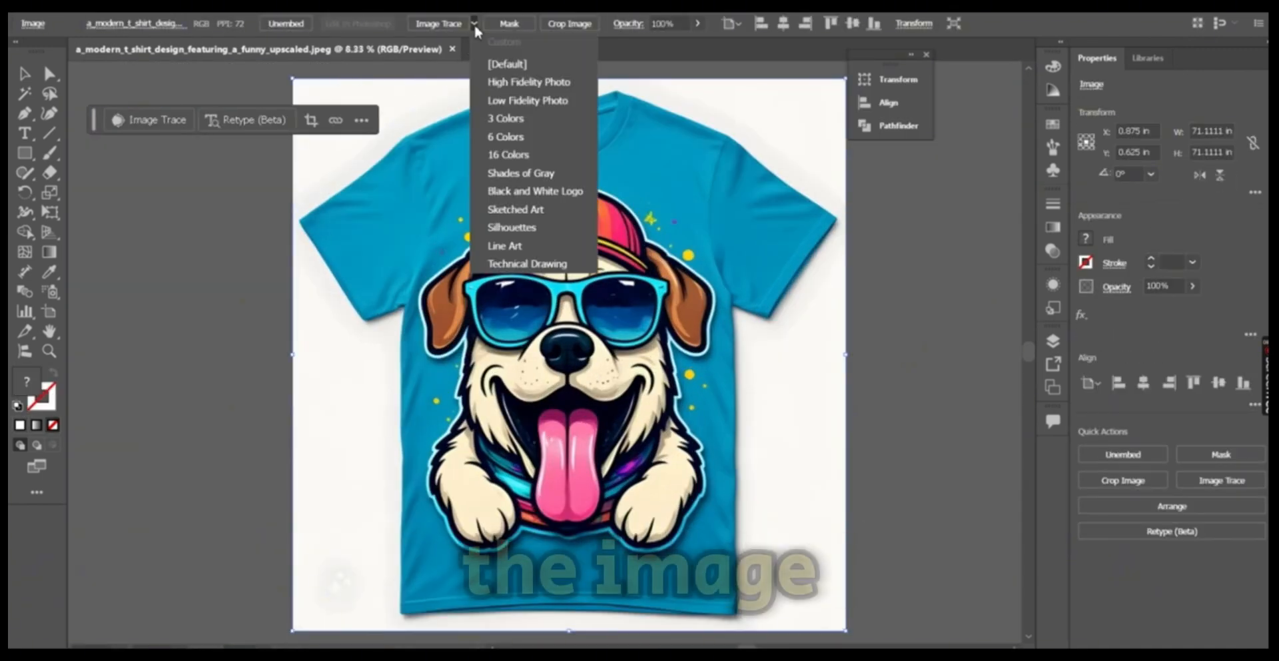
pyautogui.click(506, 64)
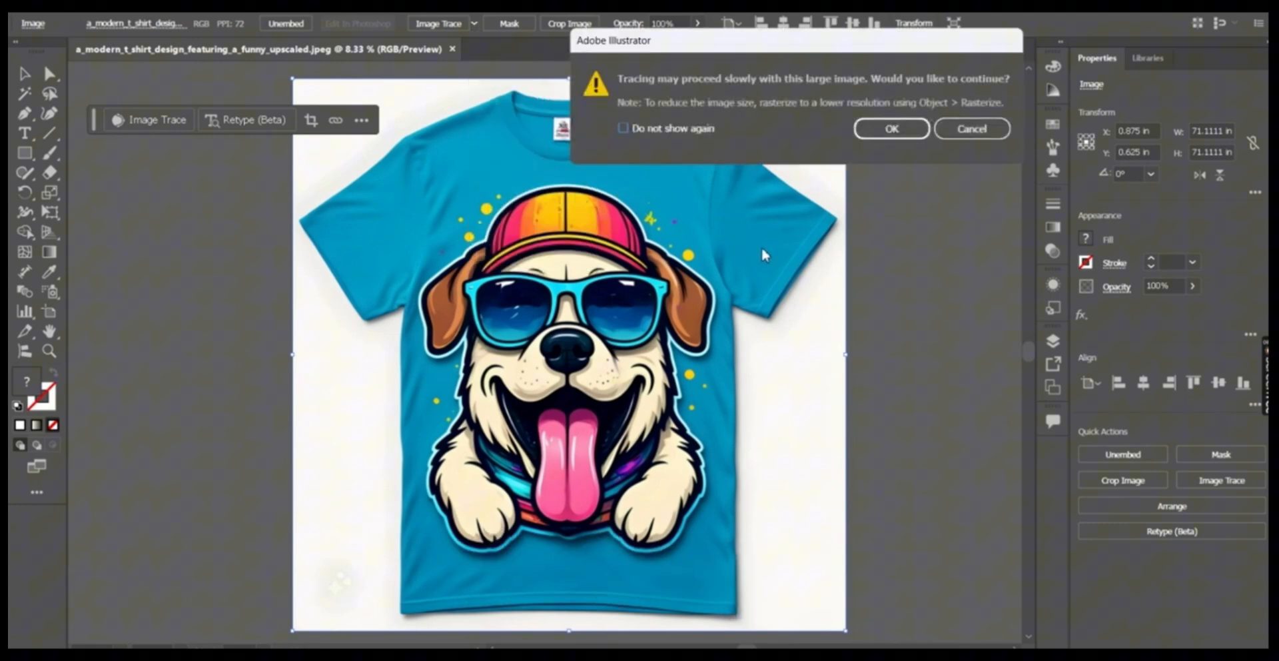
pyautogui.click(891, 128)
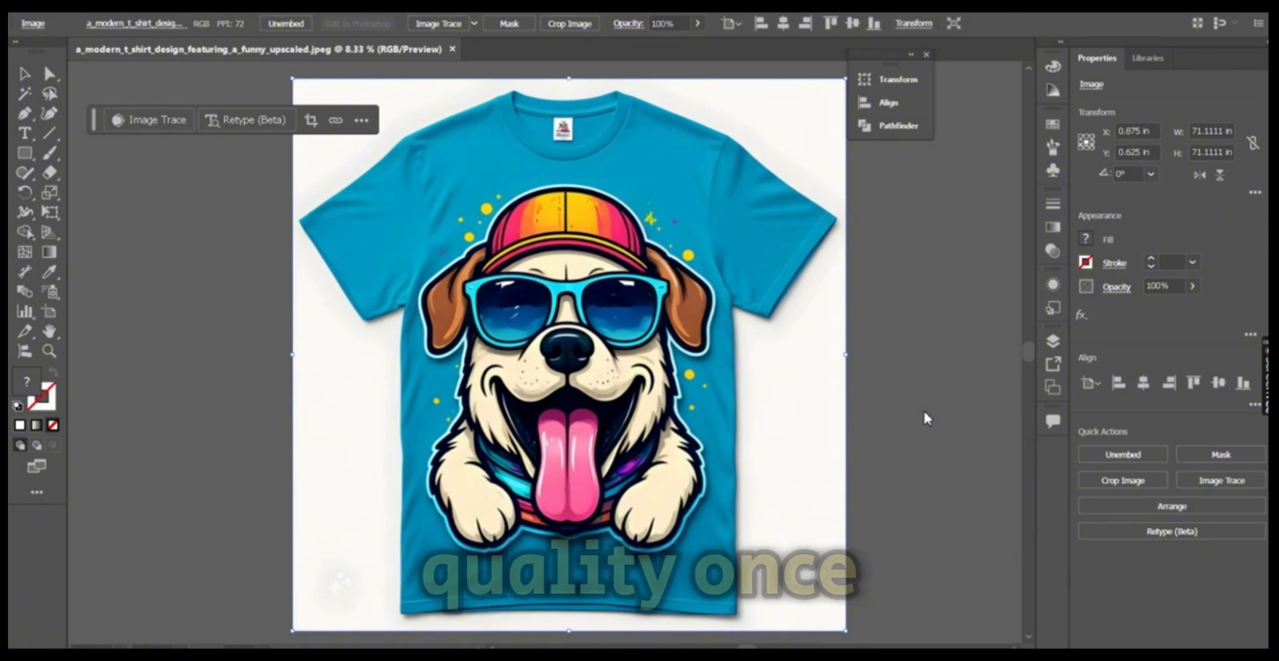
pyautogui.click(158, 119)
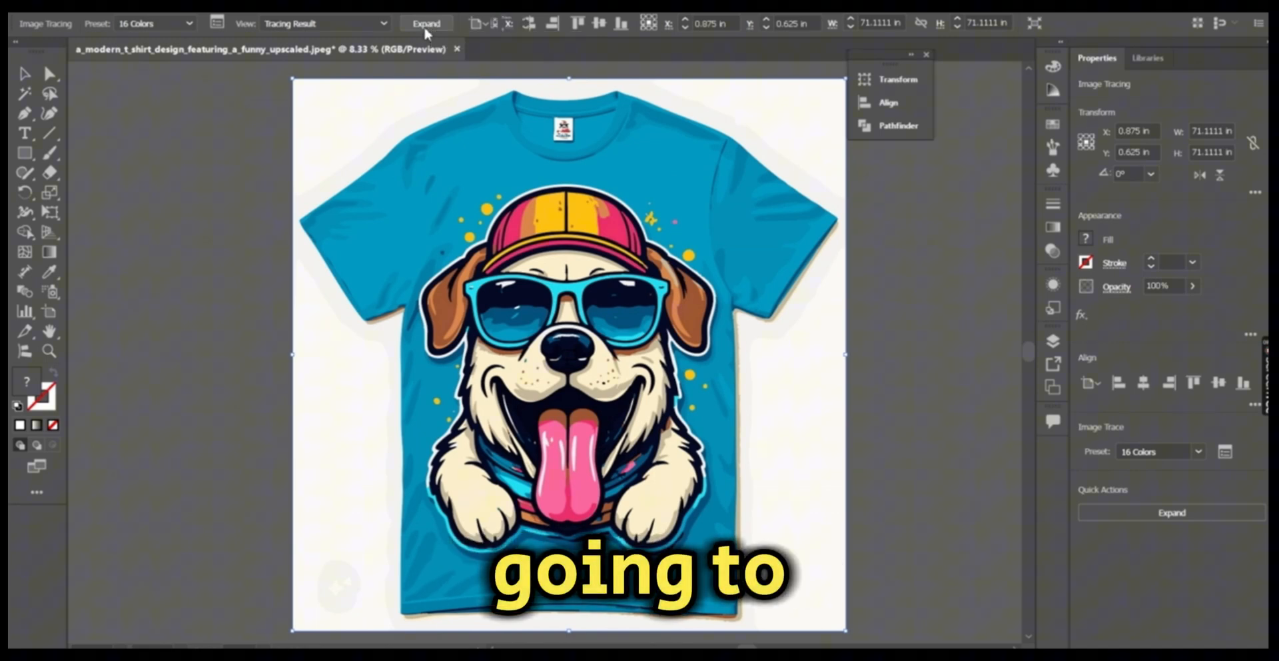
pyautogui.click(425, 22)
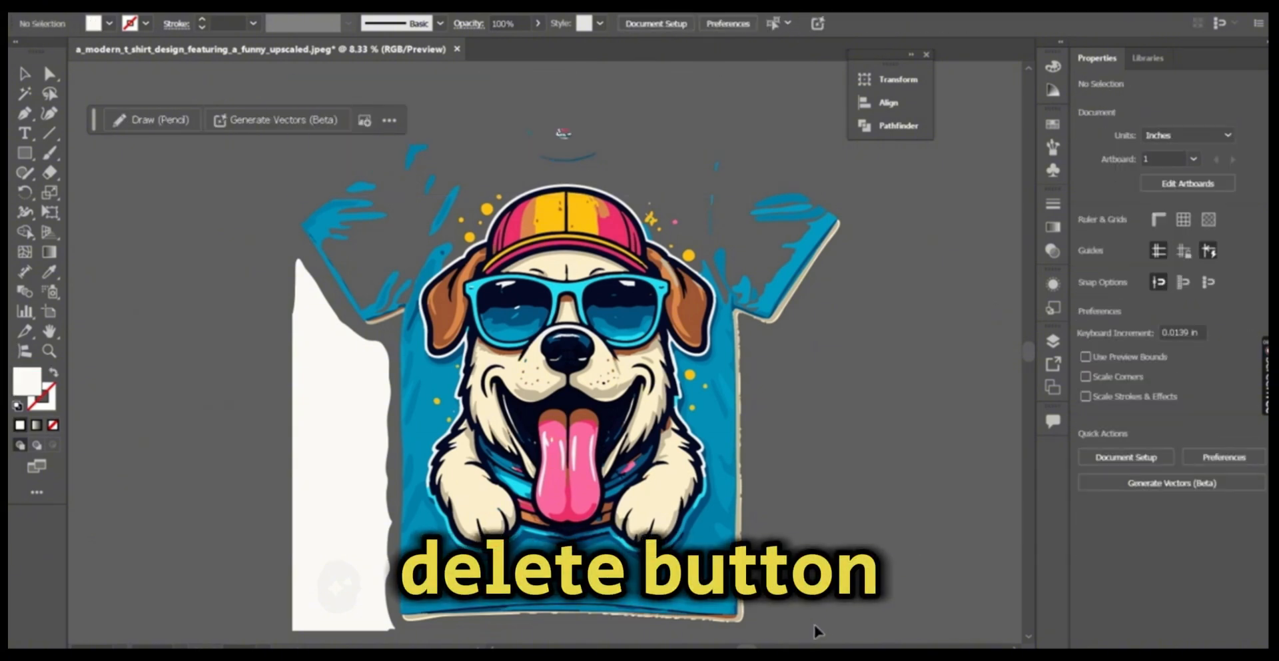
# Delete the selected t-shirt and background shapes, leaving the dog graphic
pyautogui.press('Delete')
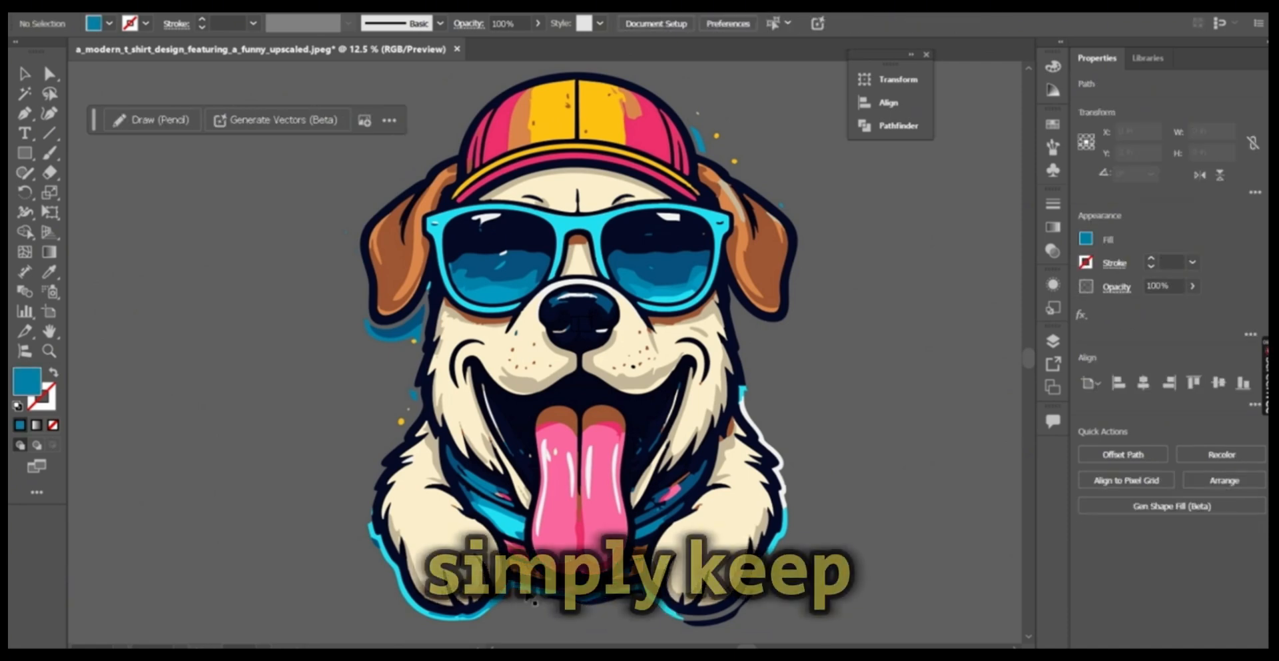
# Select and delete the stray leftover fragments around the dog
pyautogui.click(408, 346)
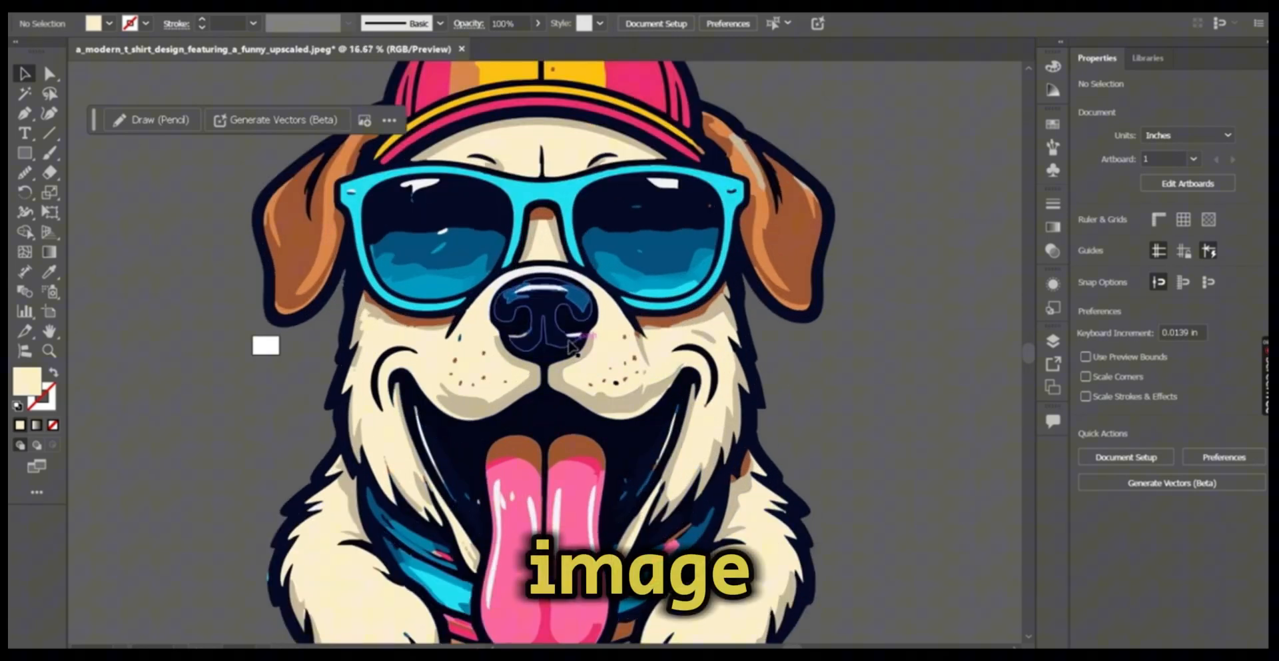
pyautogui.moveTo(175, 303)
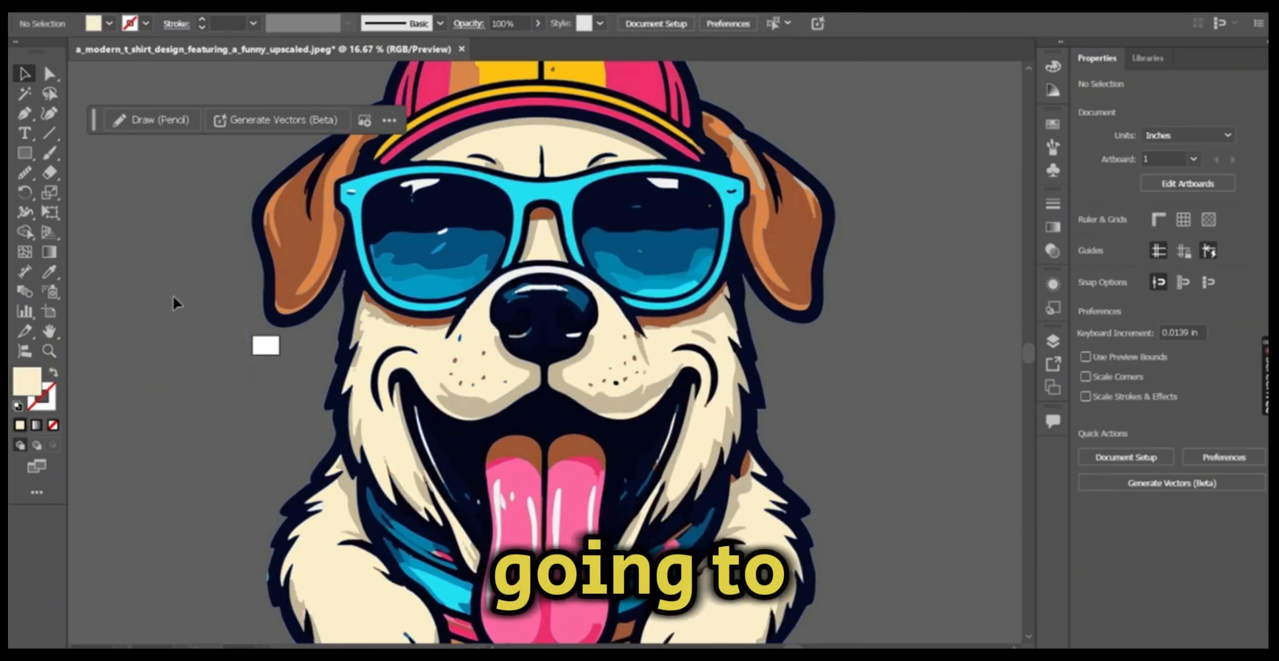
pyautogui.click(25, 271)
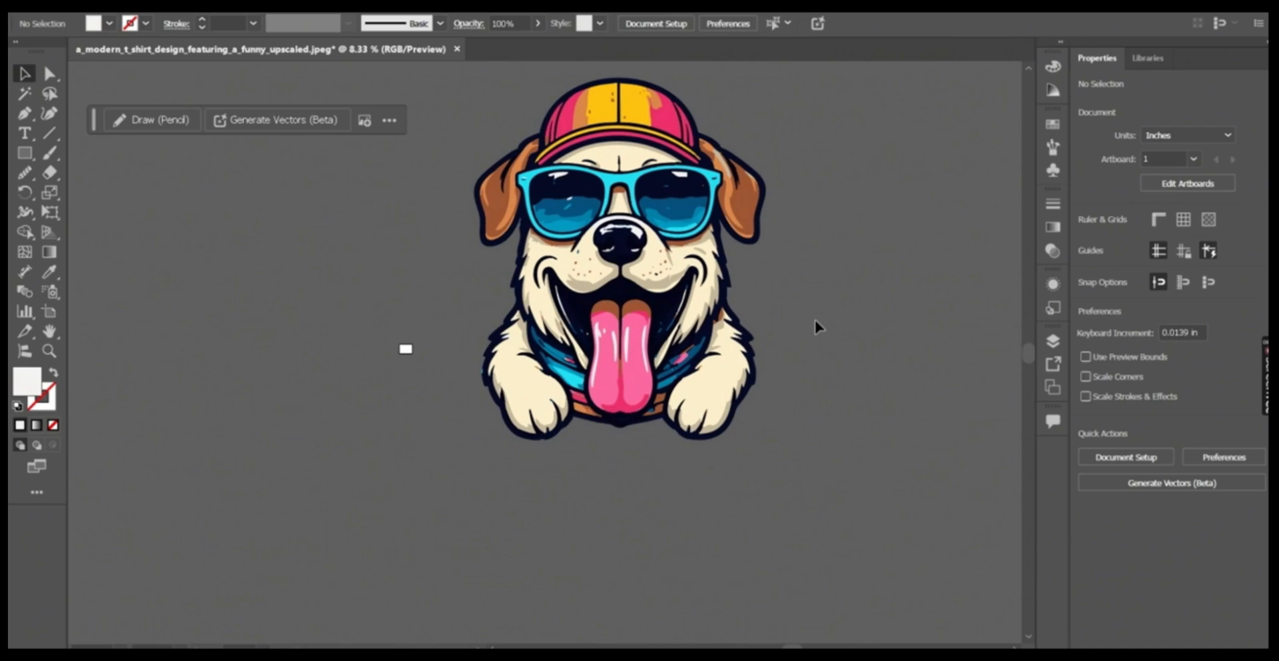
pyautogui.click(638, 236)
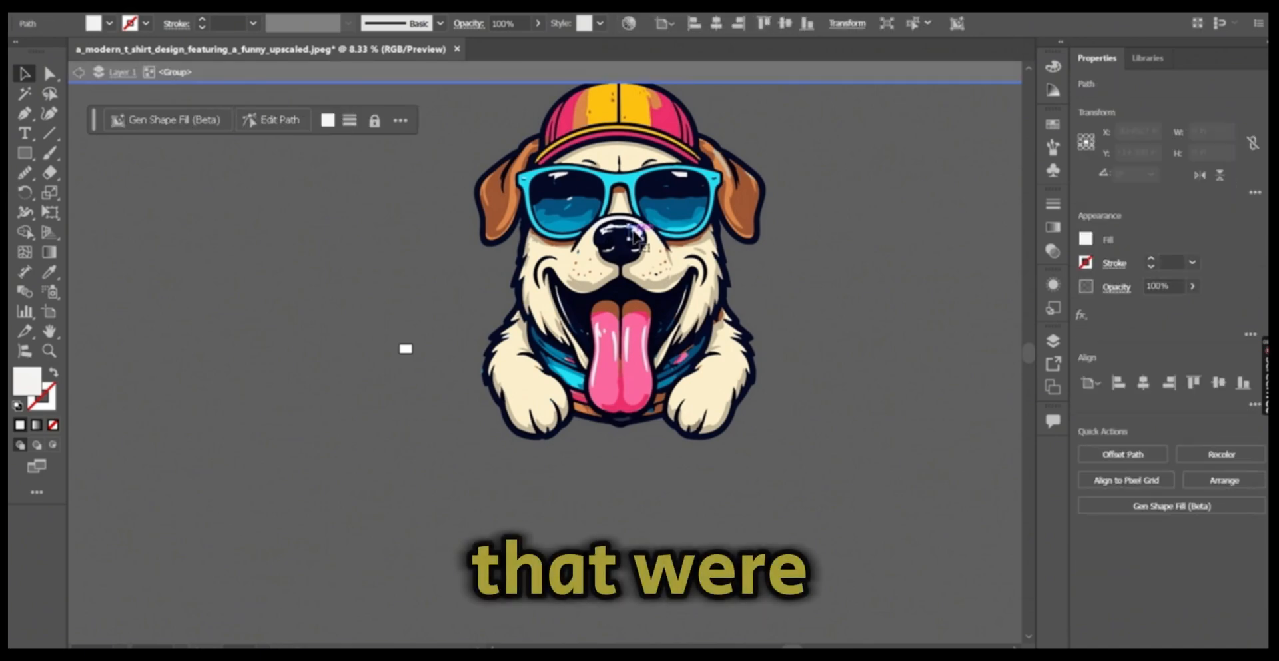
pyautogui.click(856, 274)
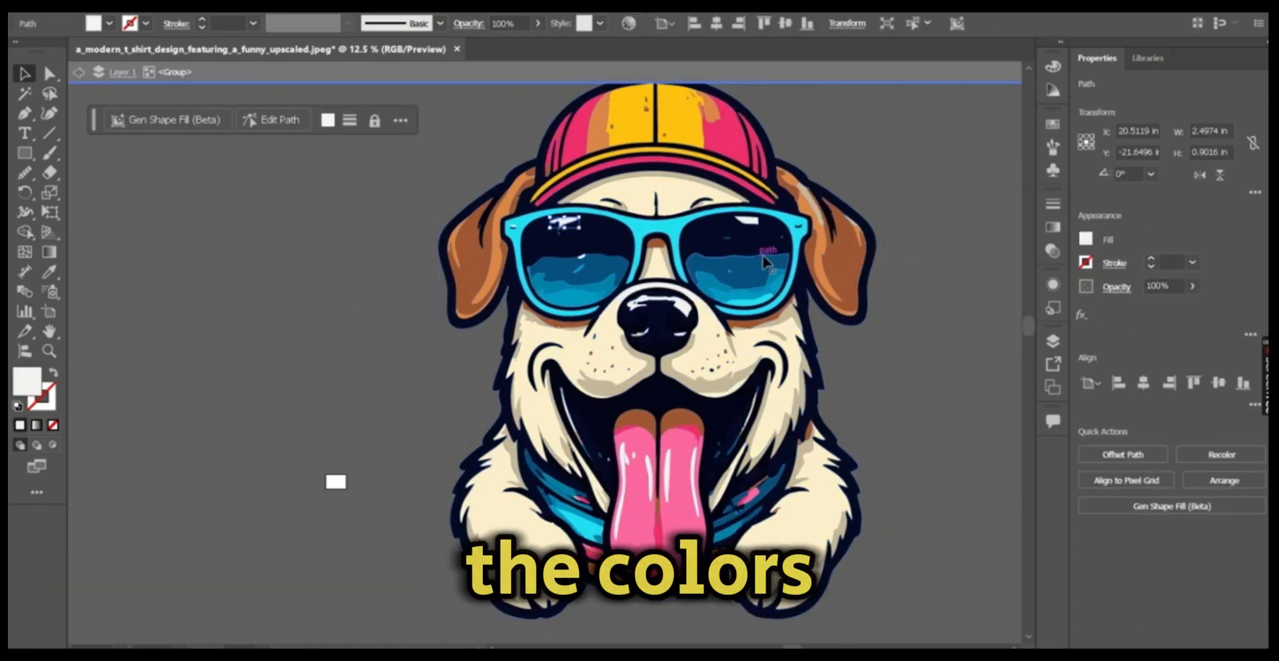
pyautogui.click(763, 261)
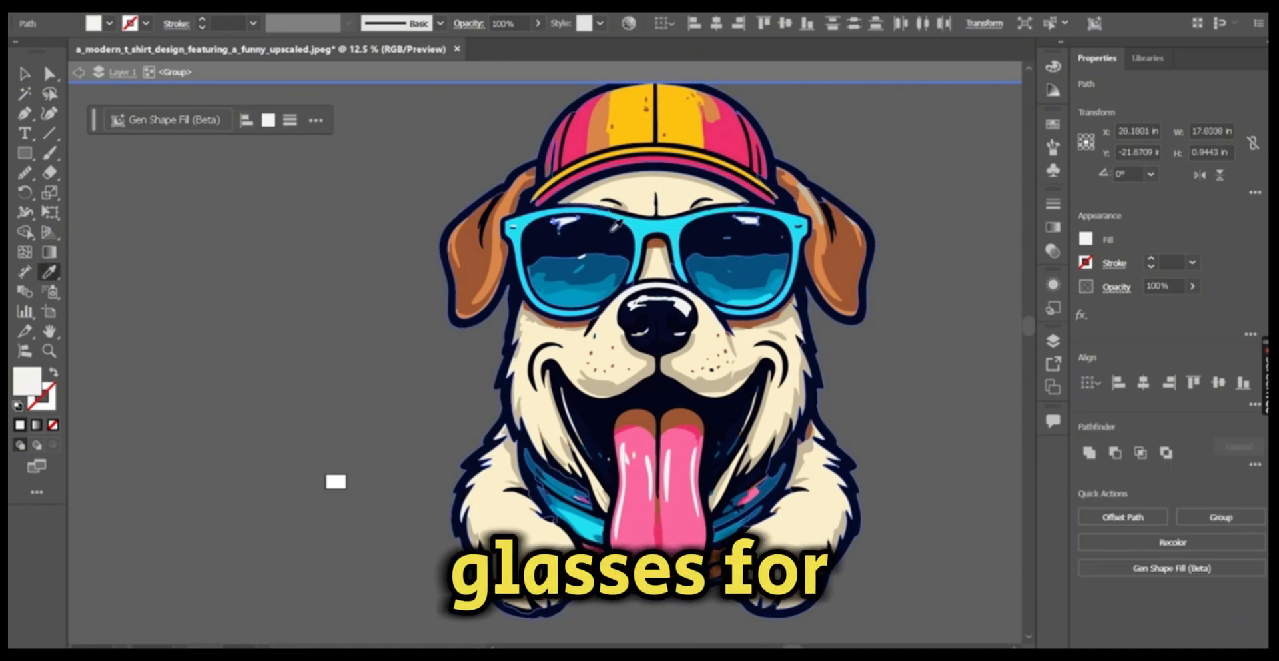
pyautogui.click(955, 269)
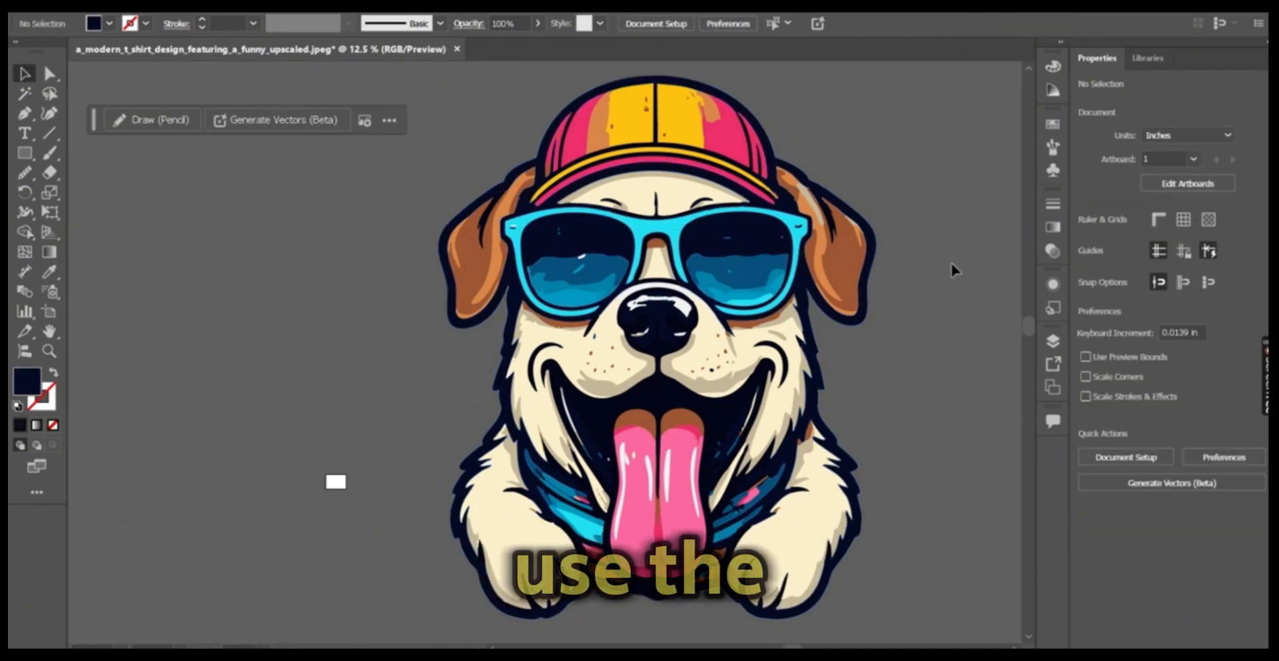
pyautogui.moveTo(938, 283)
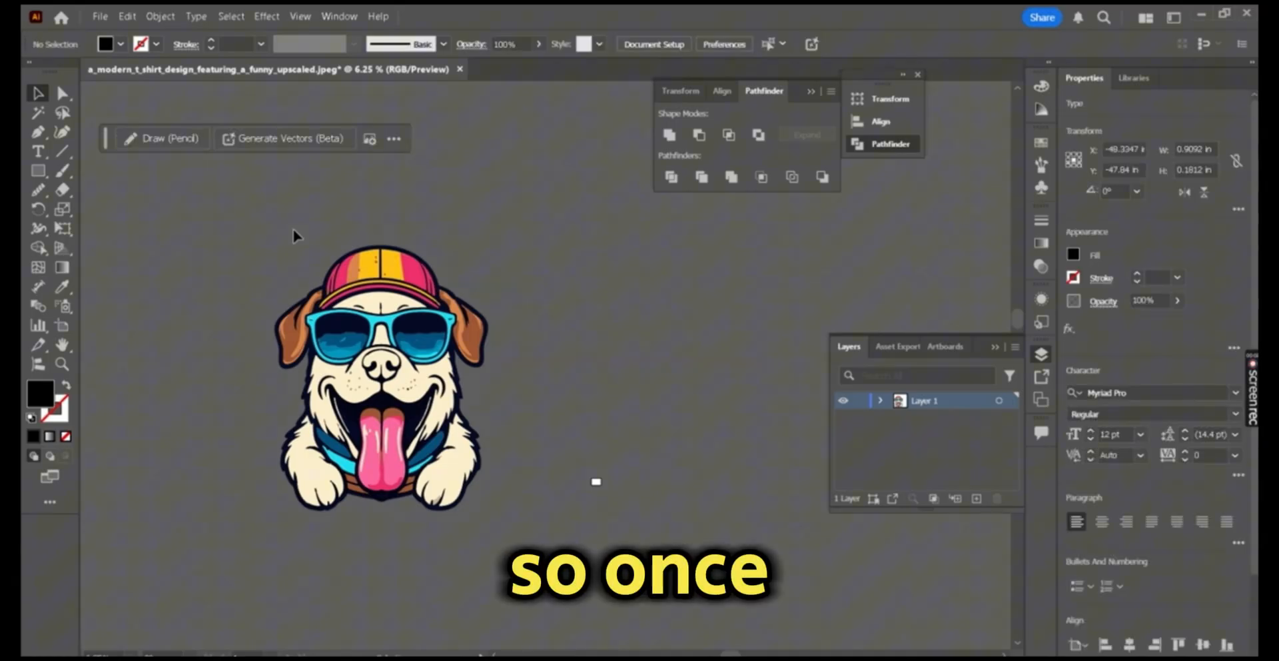
# Type 'STAY' above the dog and change its colour to white
pyautogui.click(38, 150)
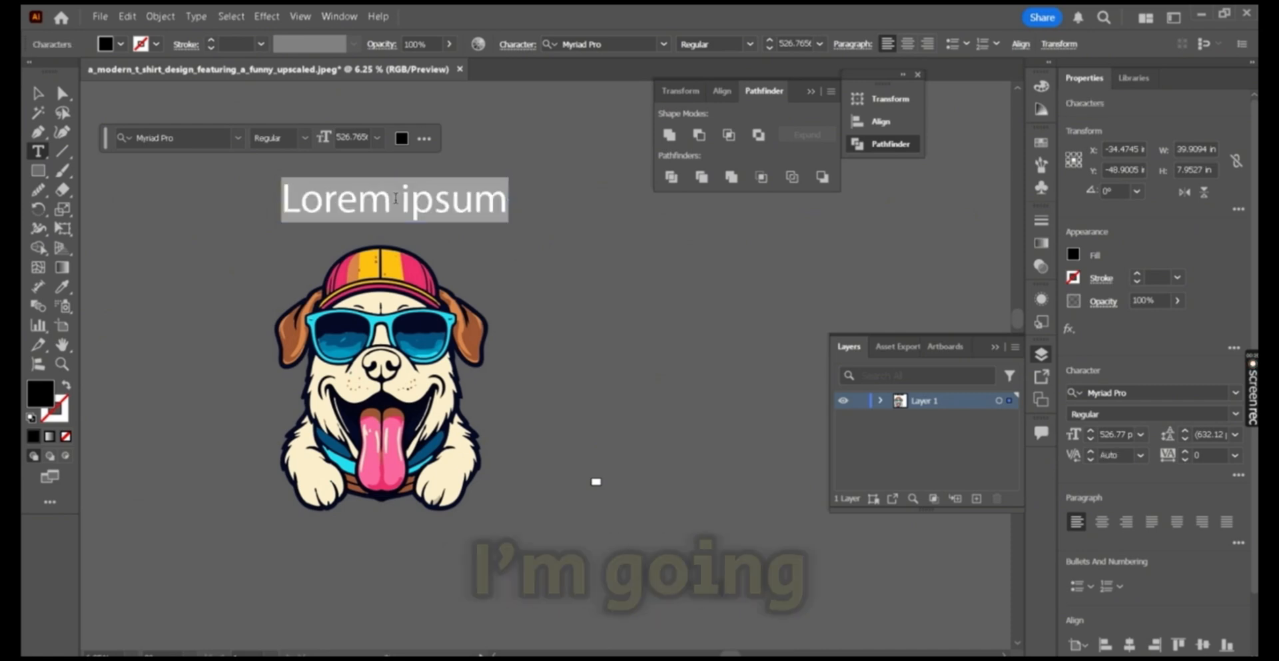
pyautogui.write('STAY')
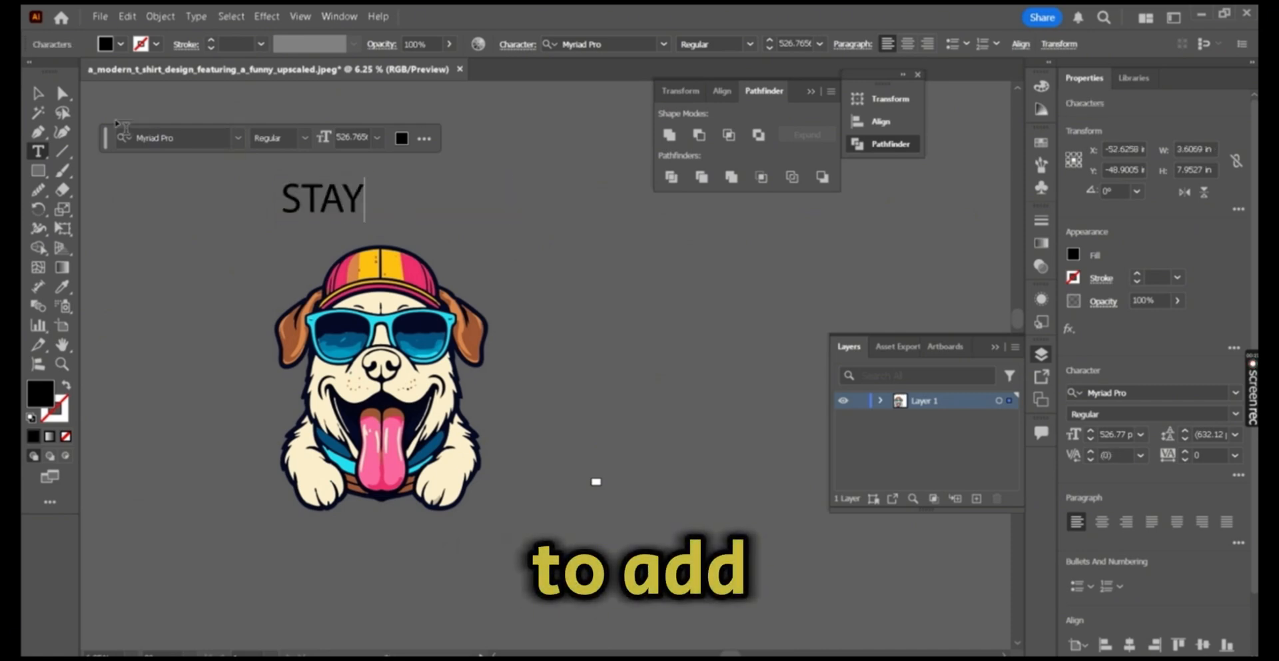
pyautogui.click(37, 92)
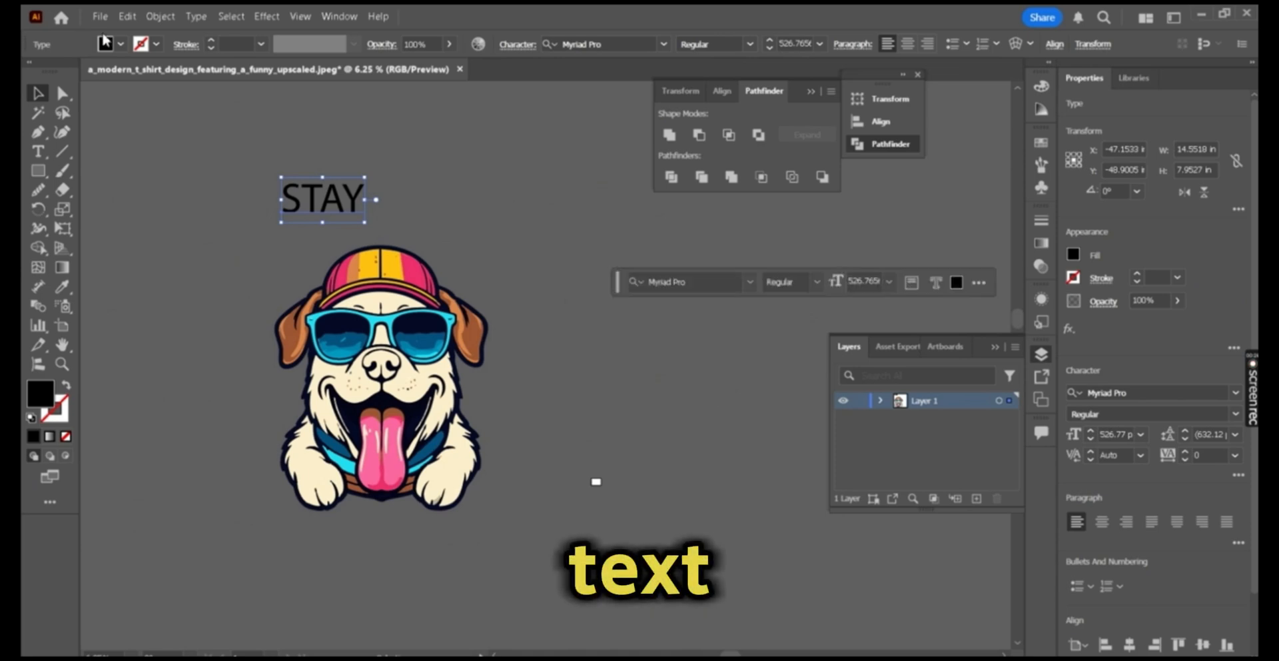
pyautogui.click(106, 44)
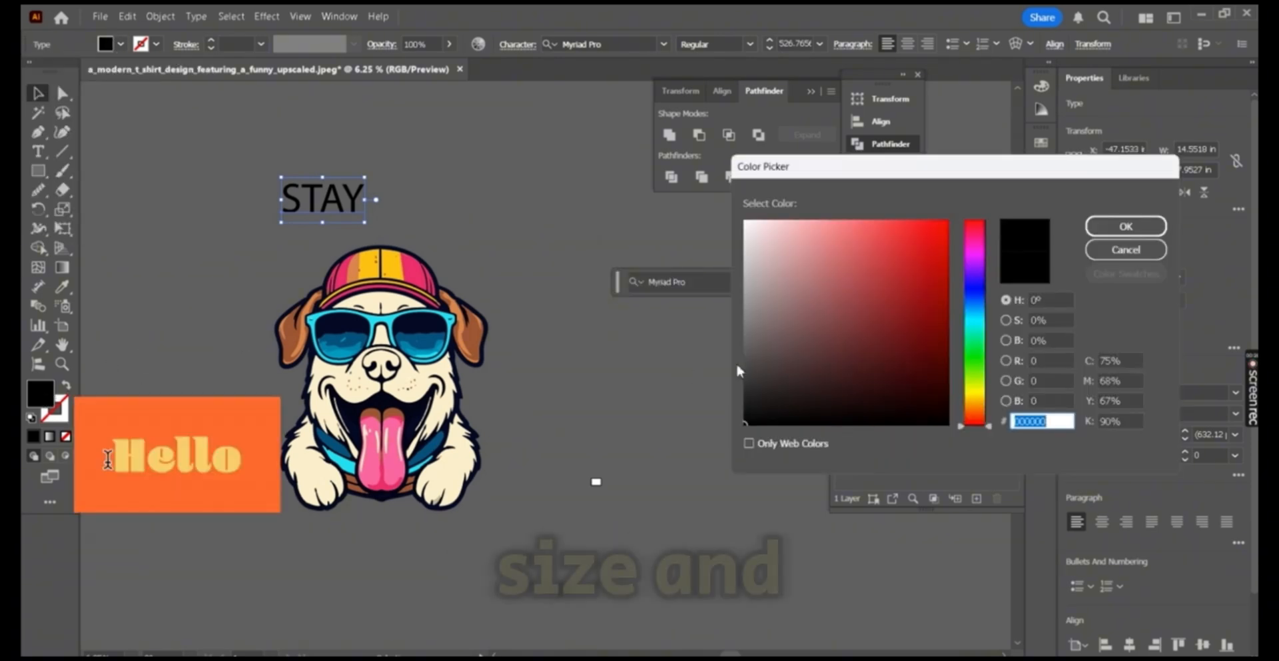
pyautogui.click(746, 221)
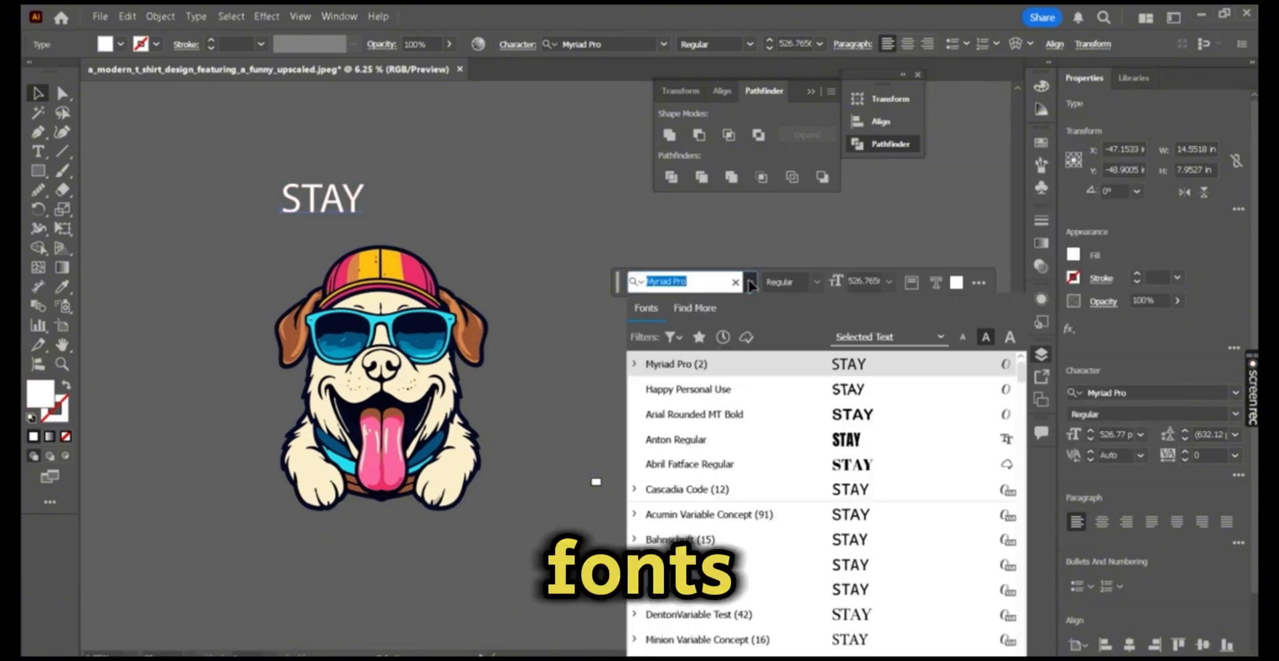
# Set STAY in the Bubble Mint font and add 'POSITIVE' on a second line
pyautogui.write('bub')
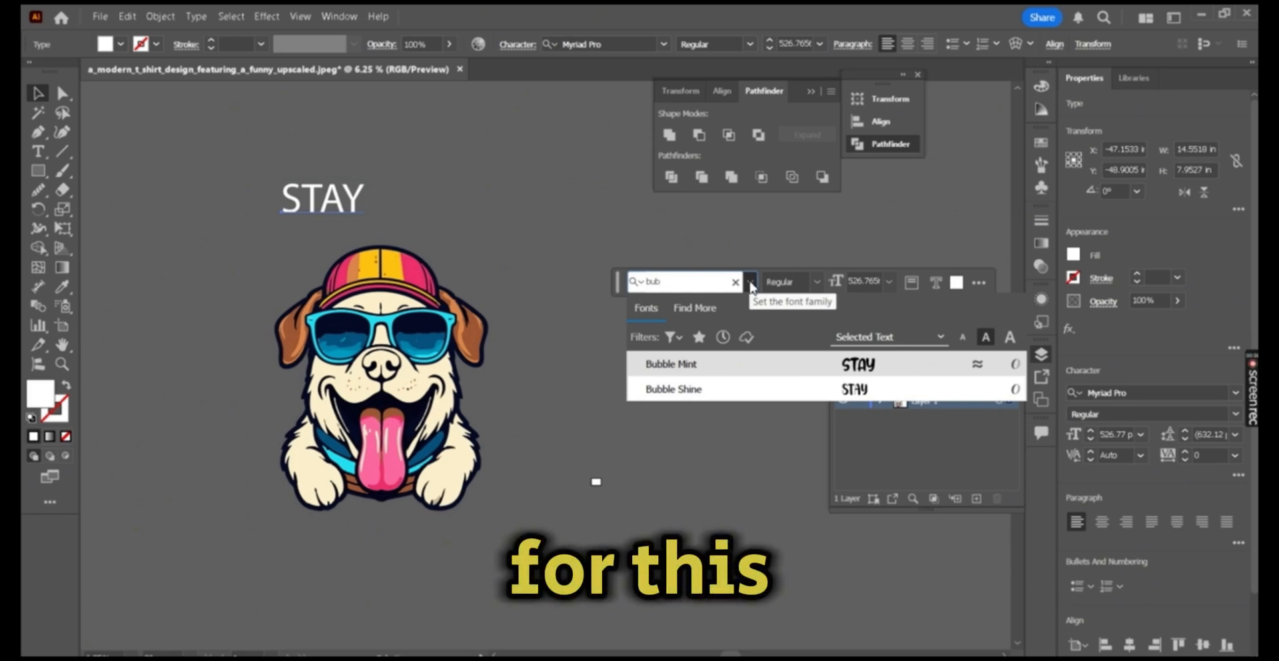
pyautogui.click(669, 363)
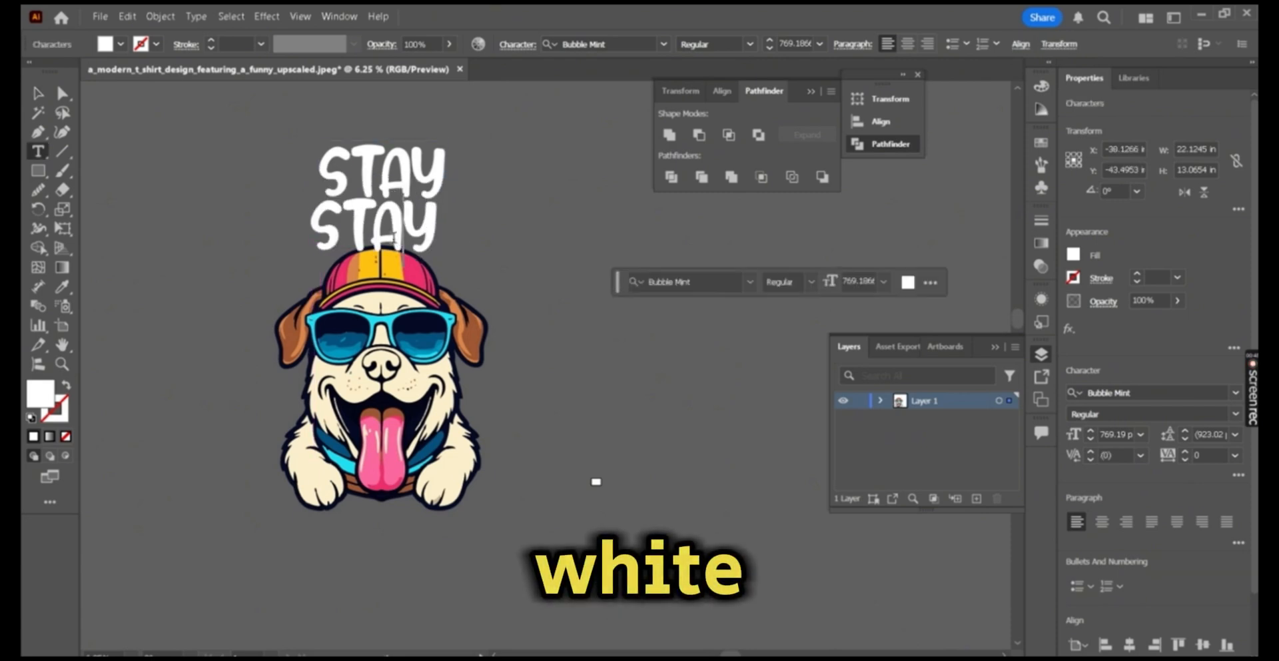
pyautogui.write('POSI')
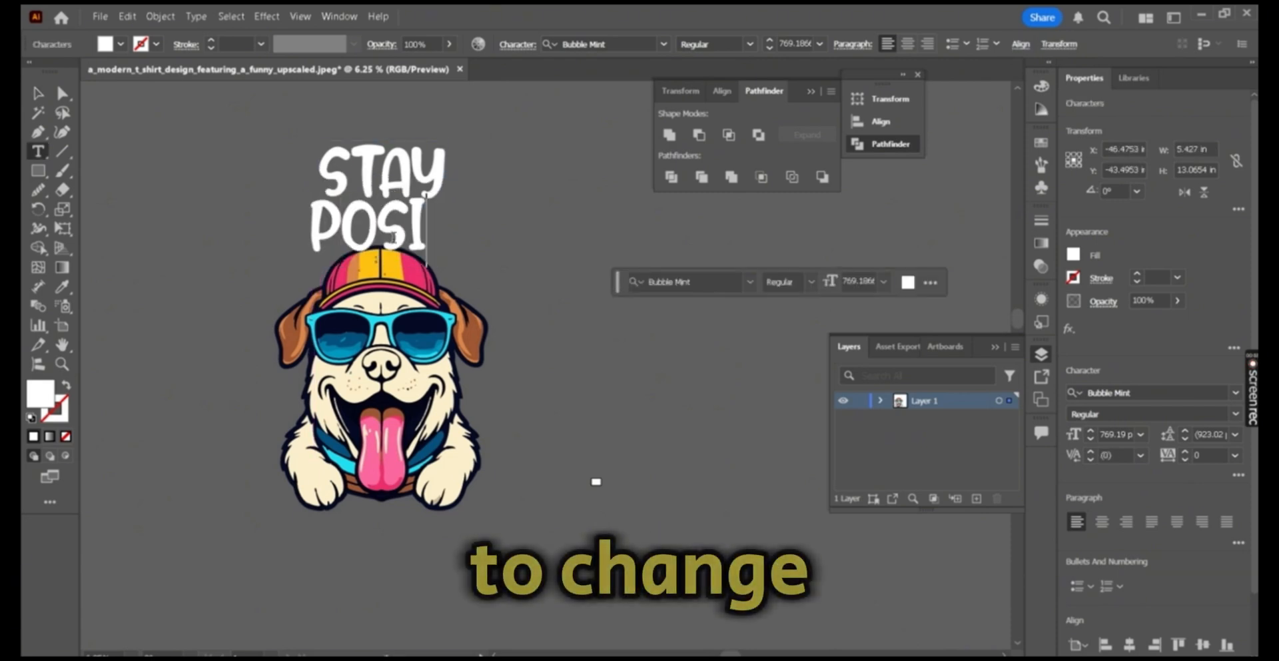
pyautogui.write('TIVE')
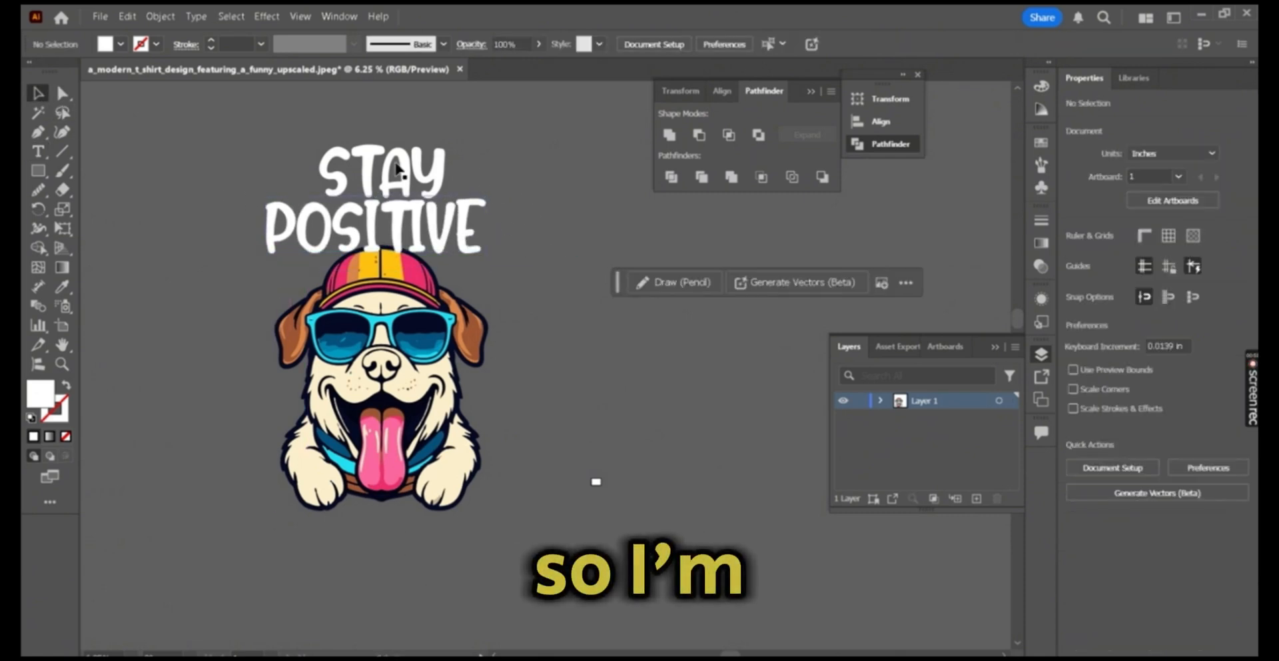
pyautogui.moveTo(534, 206)
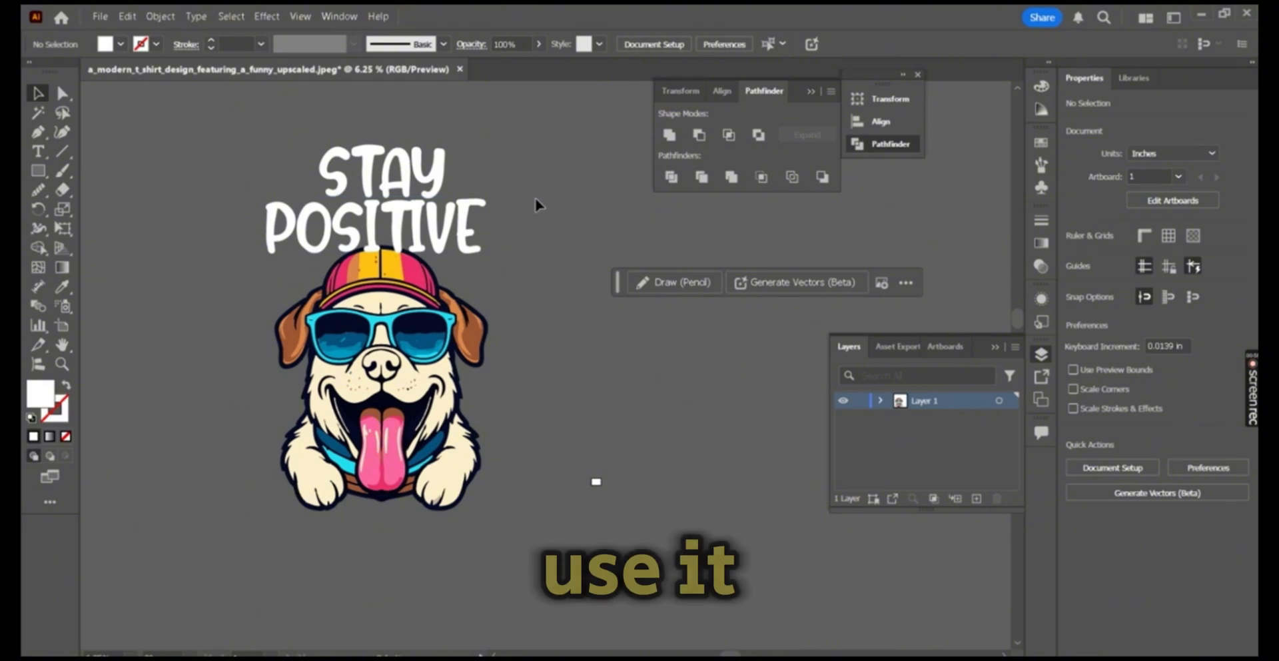
# Type 'Happiness Fuels Your Mind' below the dog and set it in a bold condensed font
pyautogui.click(379, 171)
pyautogui.write('Happi')
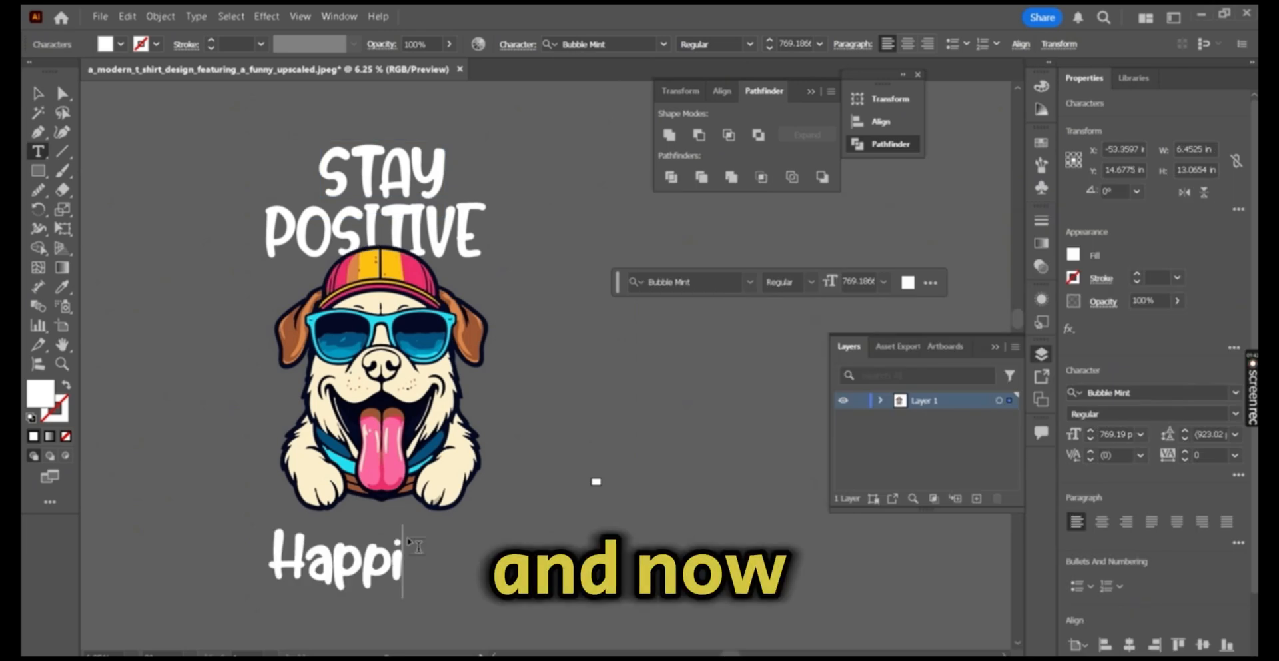
pyautogui.write('ness Fuels M')
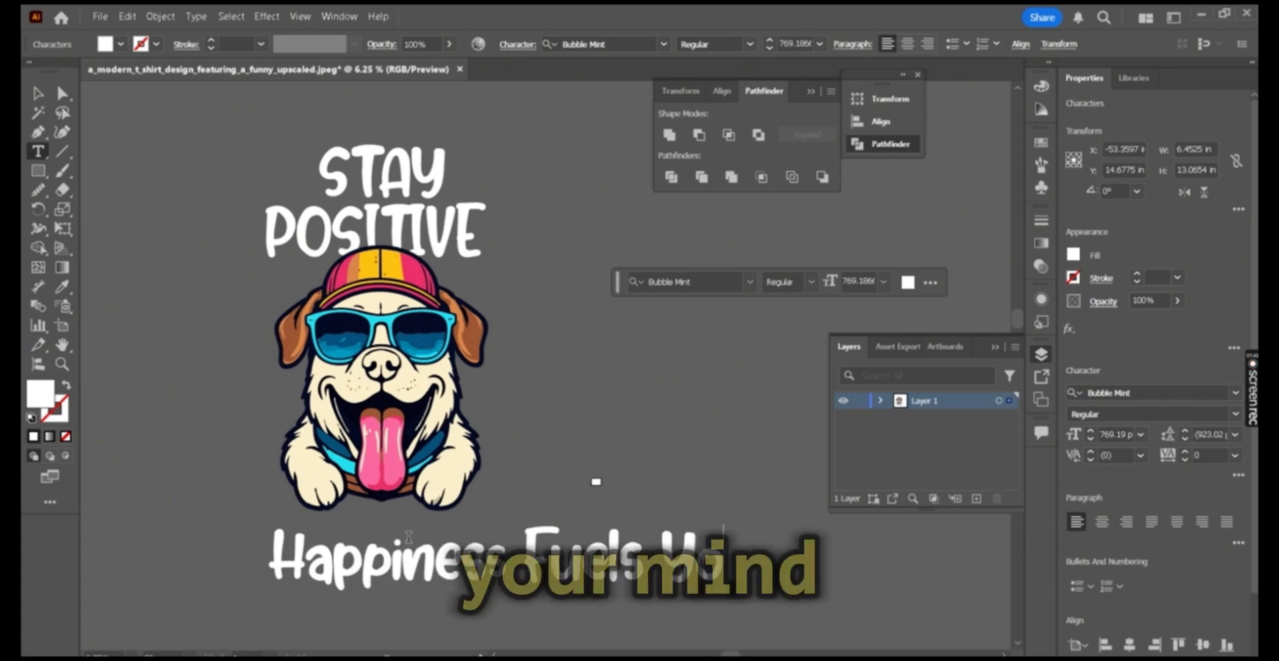
pyautogui.click(384, 563)
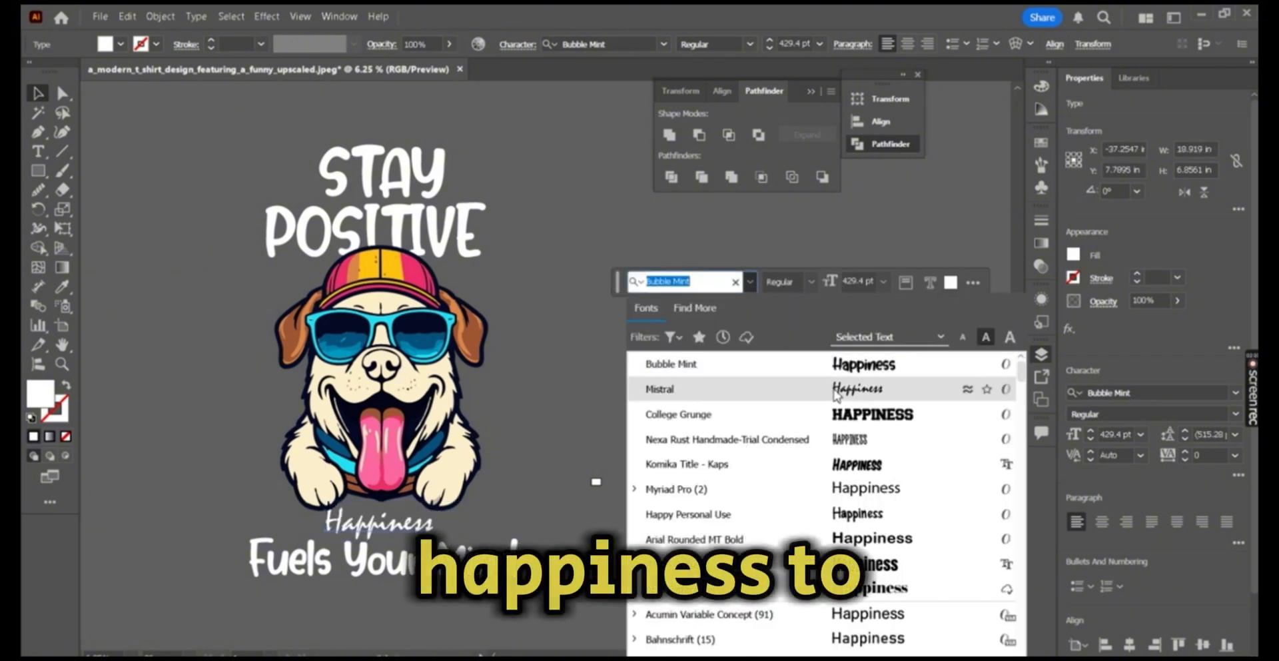
pyautogui.click(562, 323)
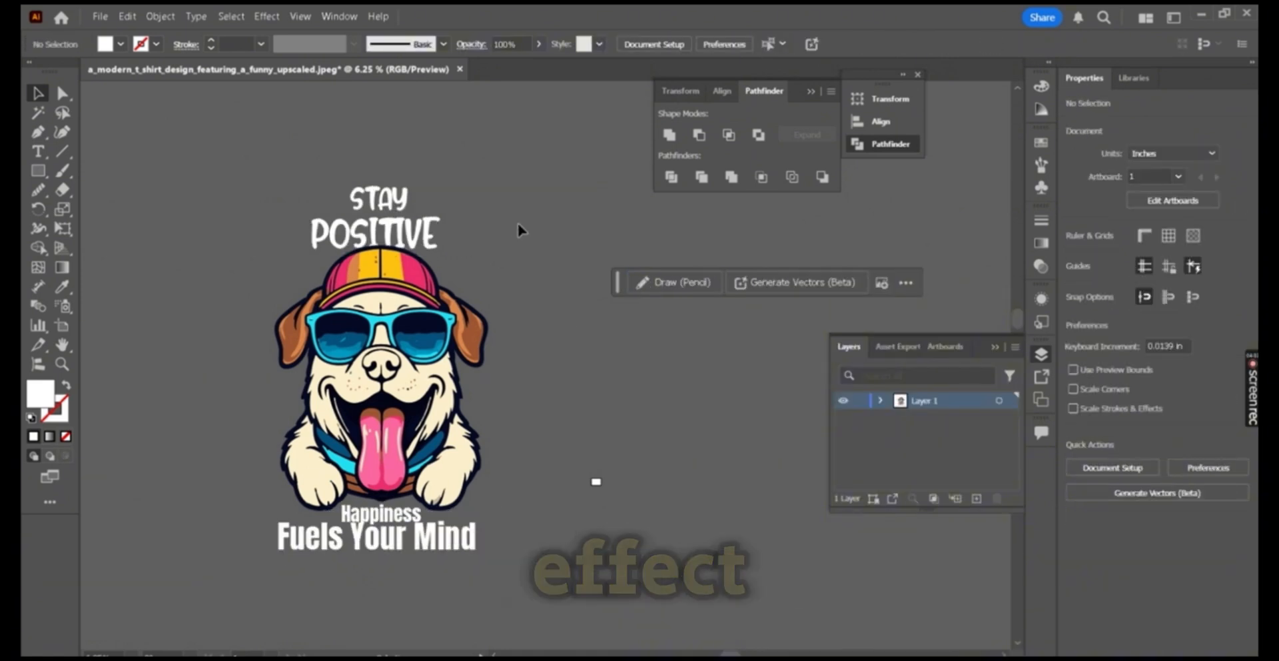
# Warp the word POSITIVE into an Arc with 50% bend
pyautogui.click(373, 232)
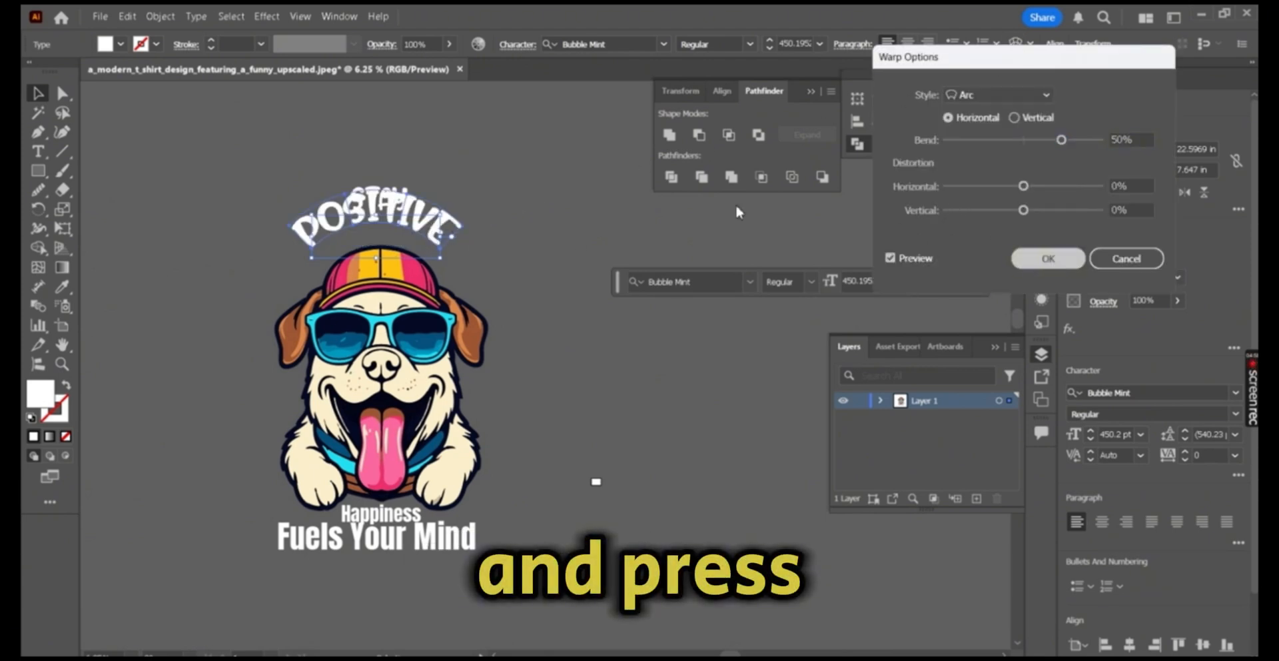
pyautogui.click(1047, 258)
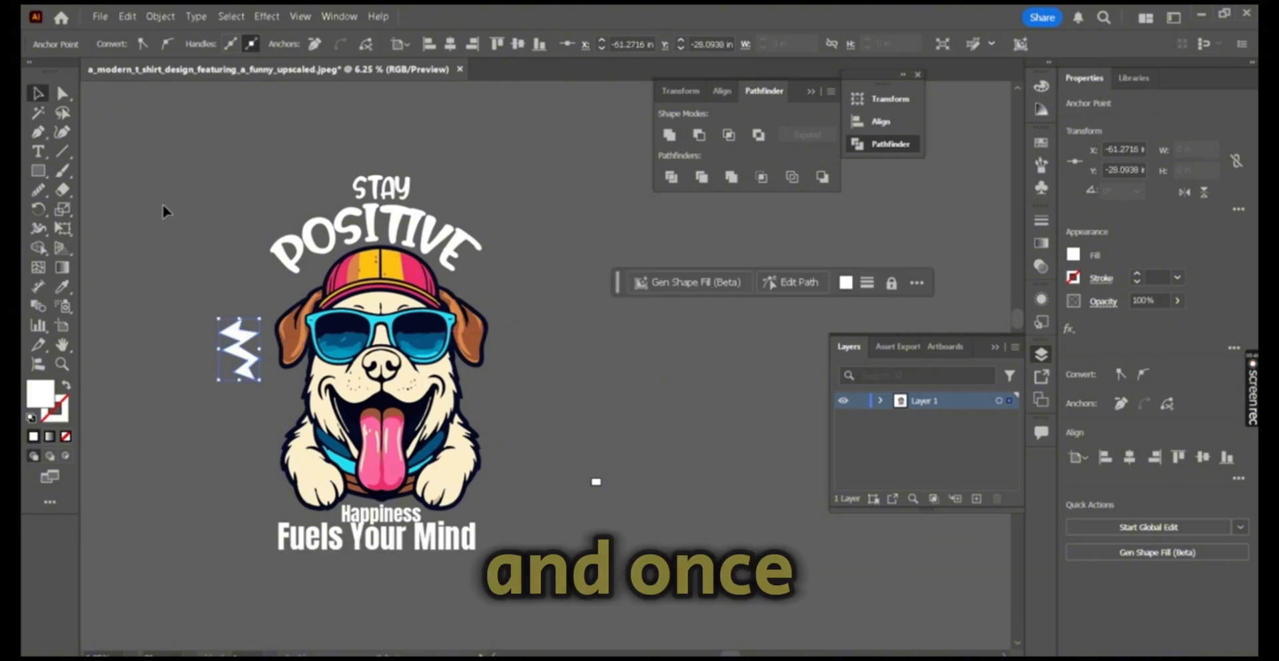
# Duplicate the lightning zigzag just below and center-align the slogan lines
pyautogui.moveTo(239, 347); pyautogui.dragTo(257, 375)
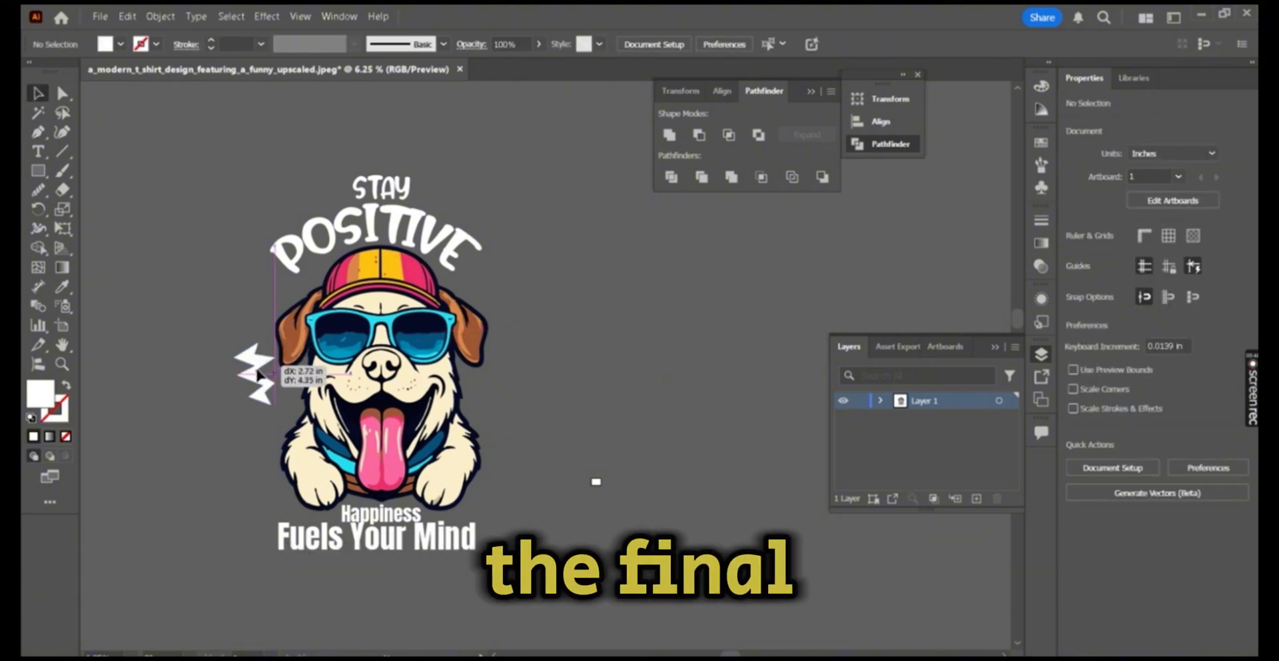
pyautogui.click(259, 379)
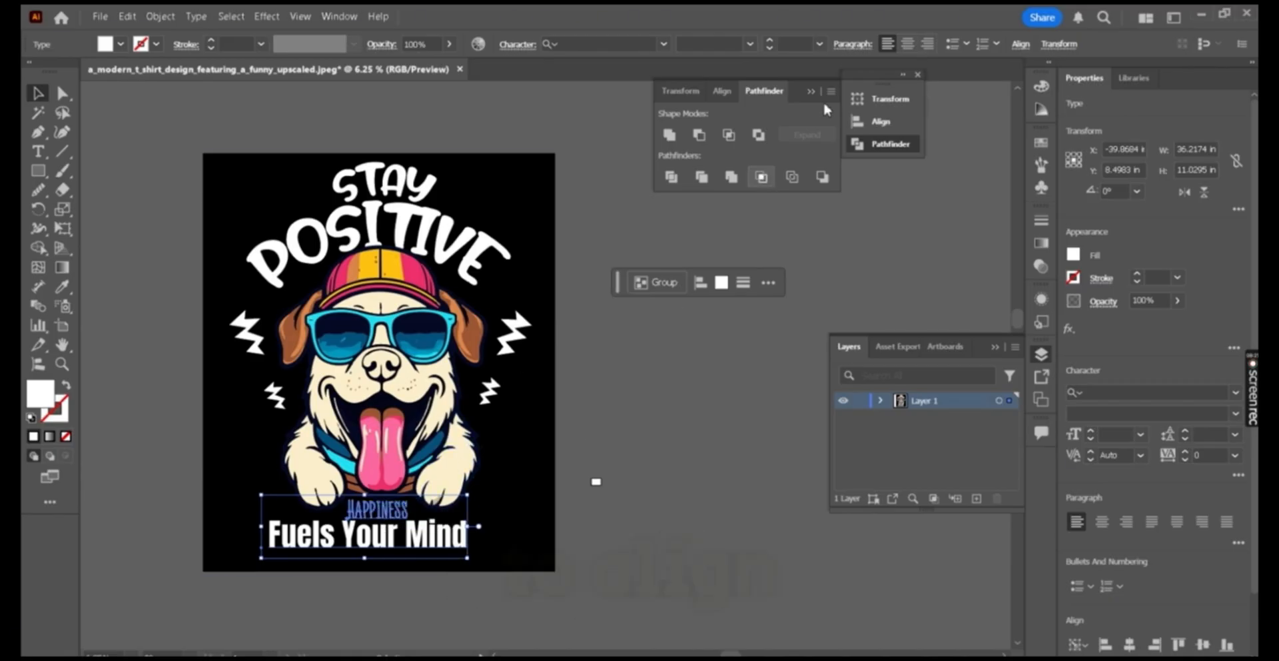
pyautogui.click(906, 43)
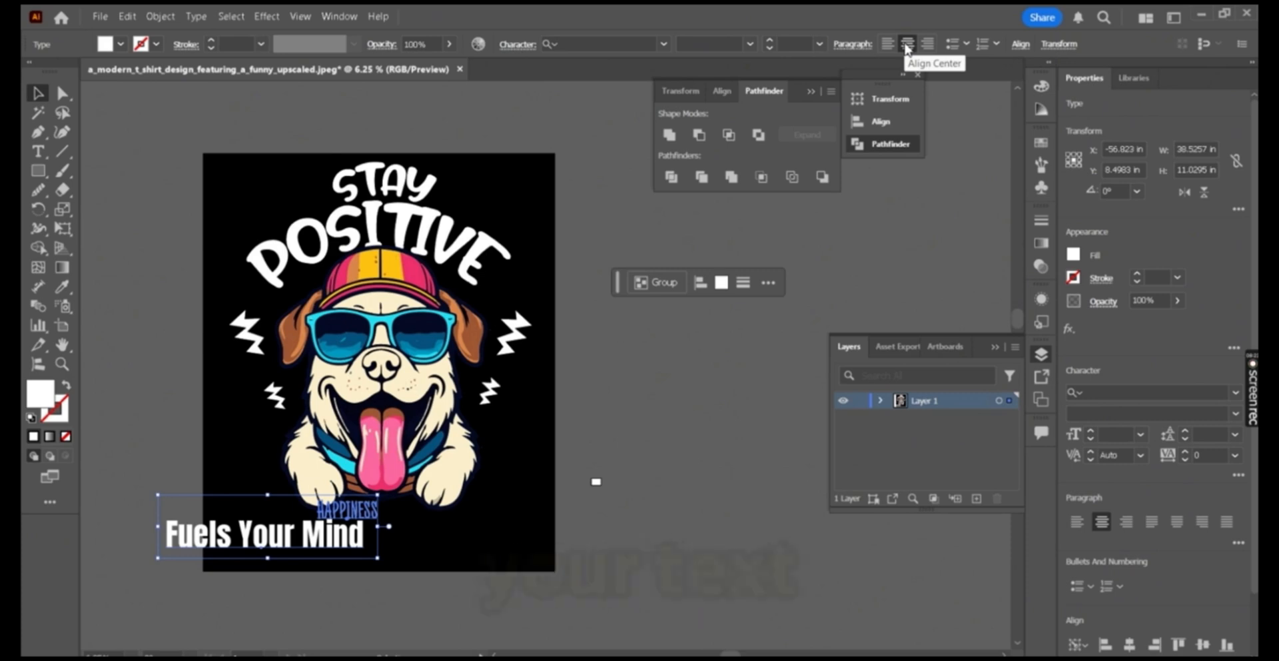
pyautogui.click(906, 44)
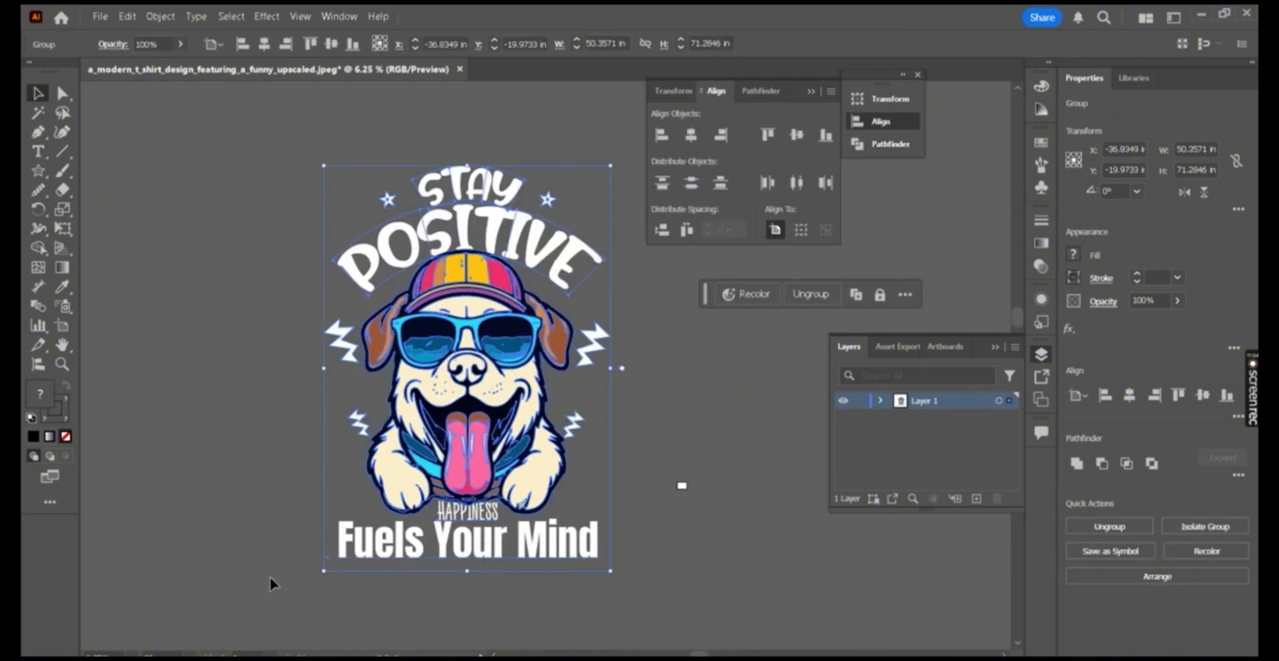
# Expand the artwork and export it as a transparent 300 ppi PNG named Stay Positive
pyautogui.click(160, 15)
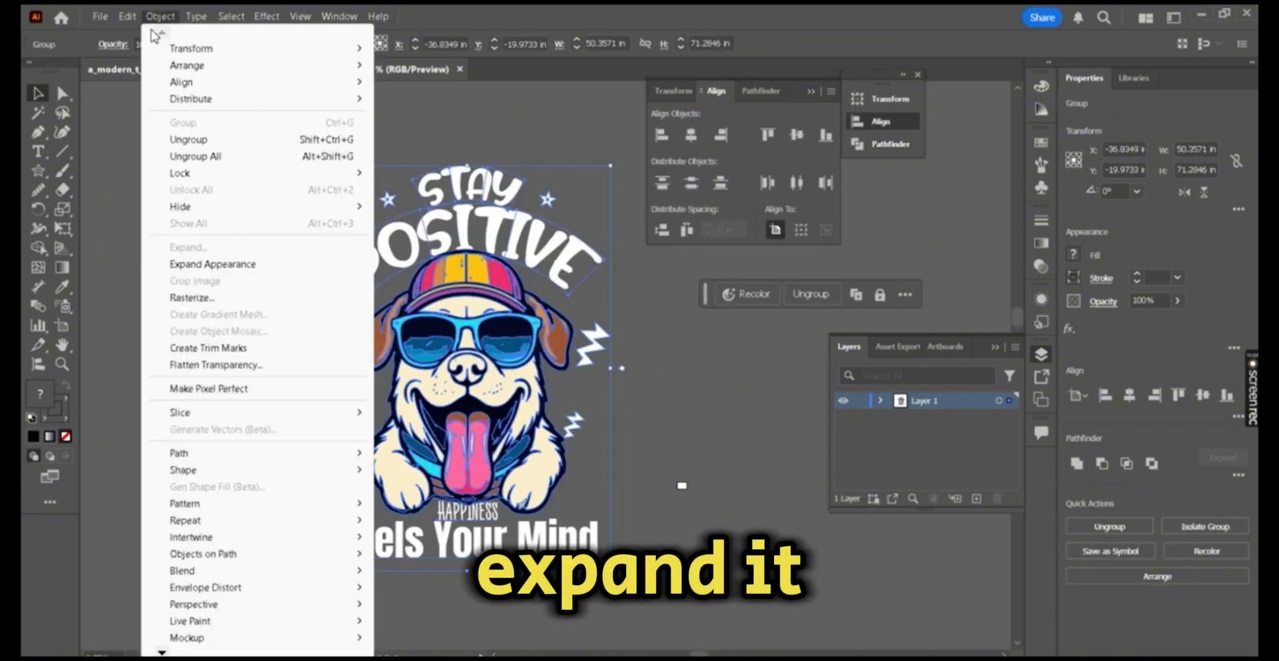
pyautogui.moveTo(214, 249)
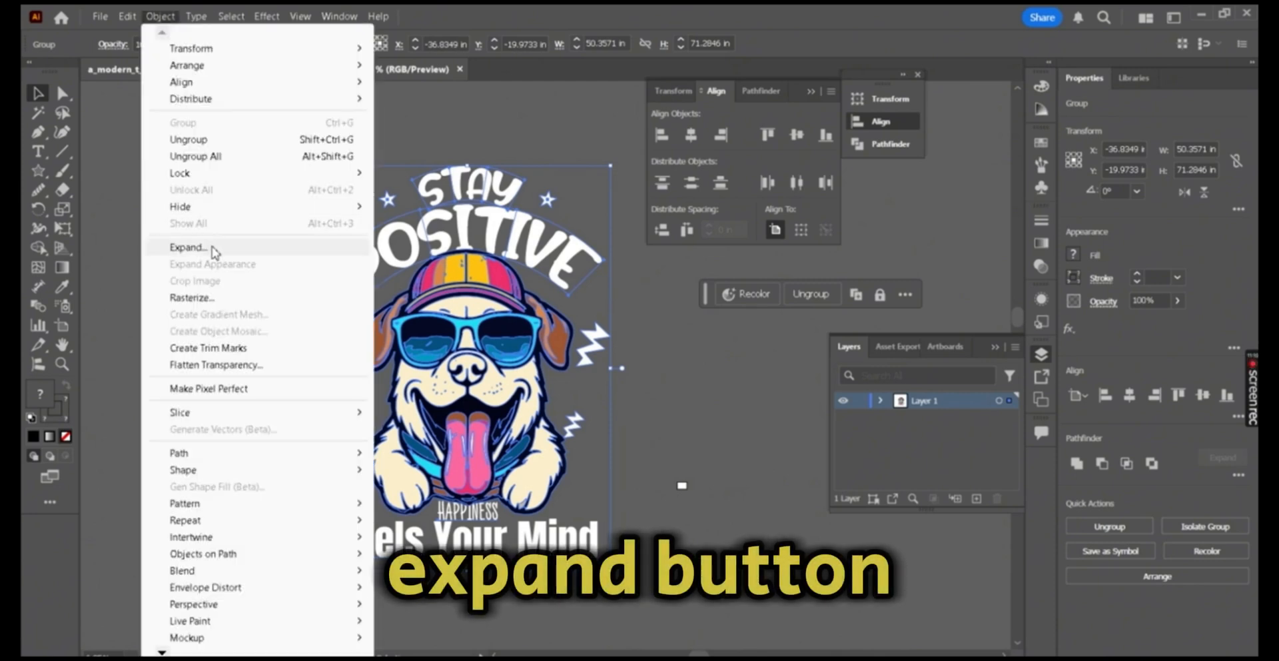
pyautogui.click(189, 247)
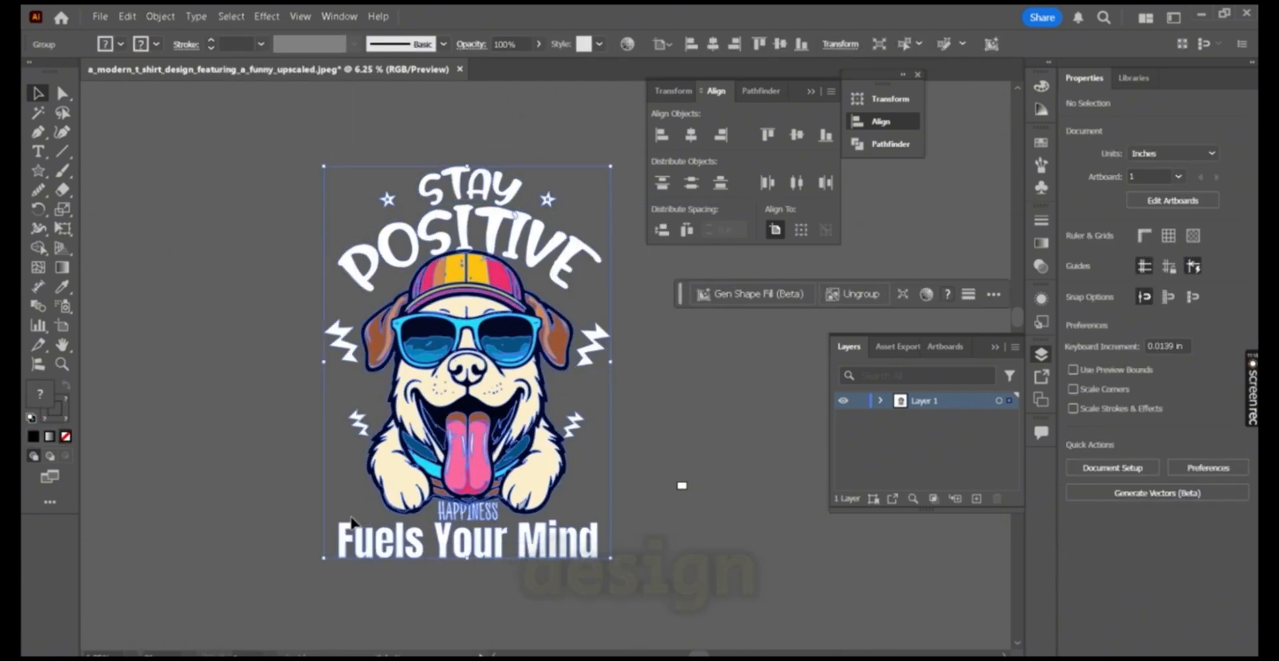
pyautogui.click(99, 16)
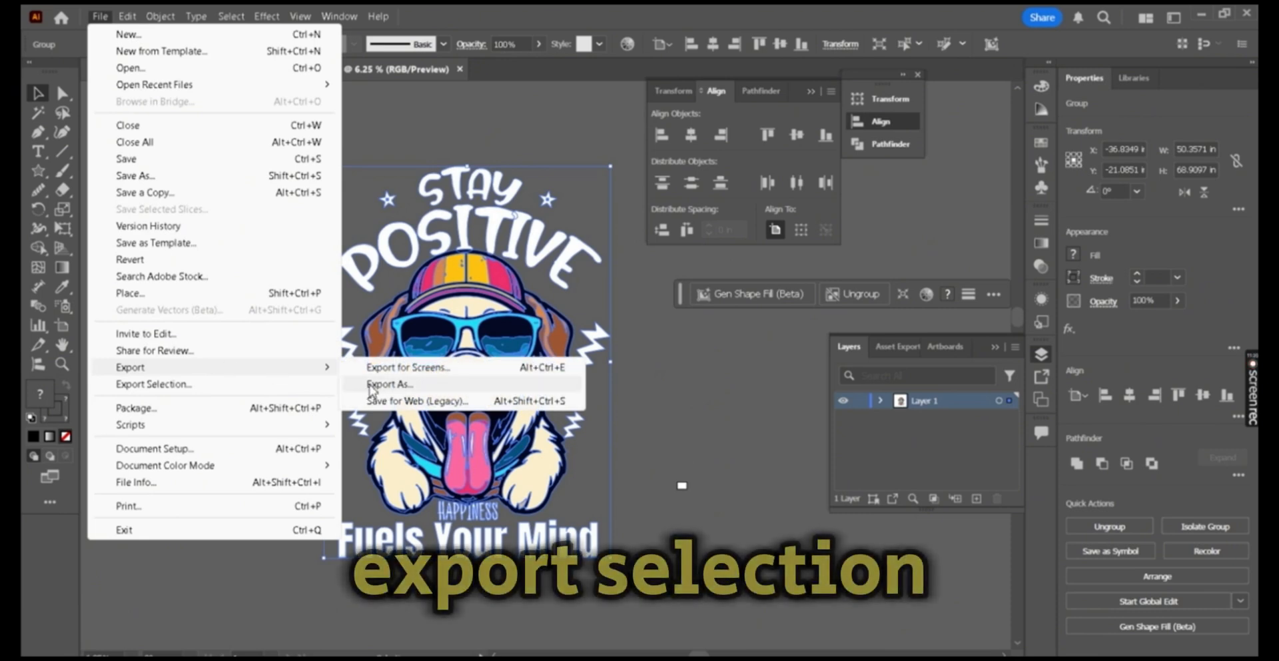
pyautogui.moveTo(291, 369)
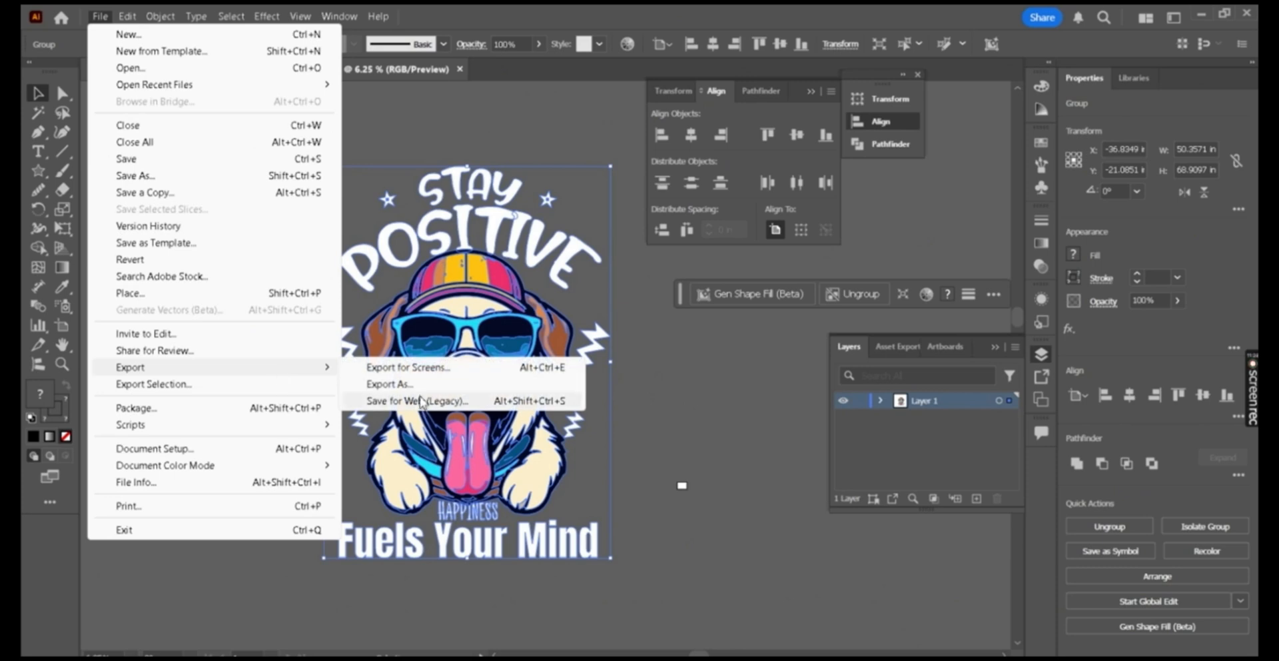
pyautogui.click(389, 384)
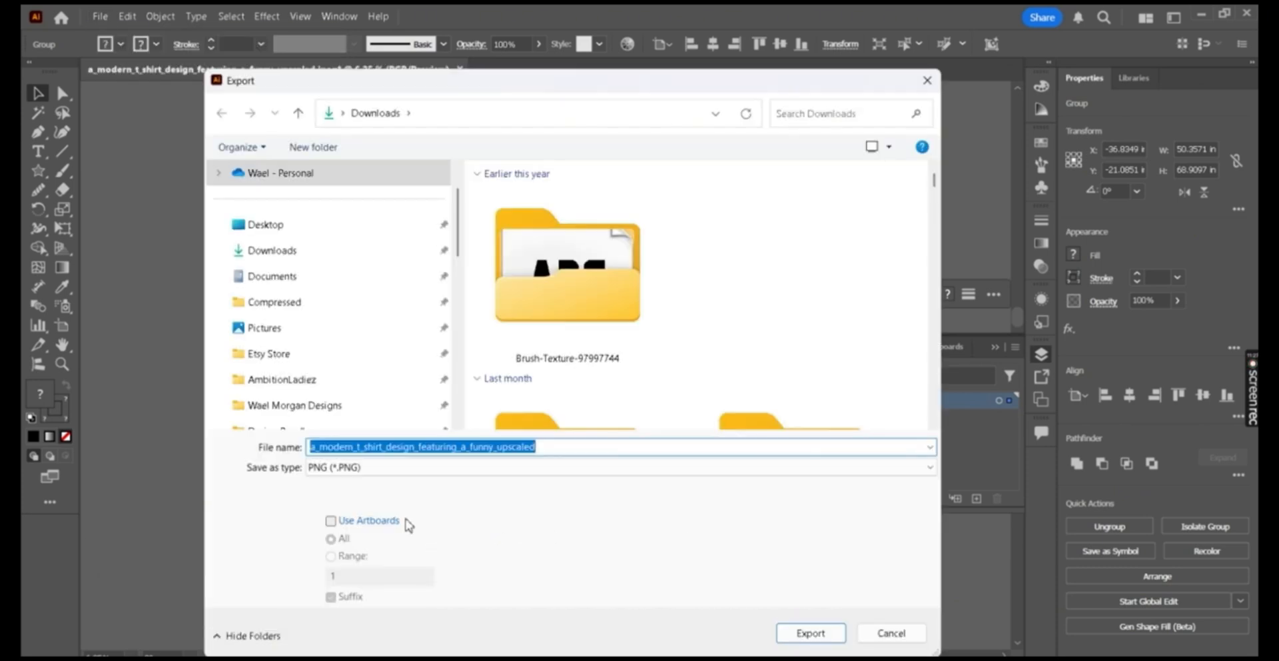
pyautogui.click(809, 633)
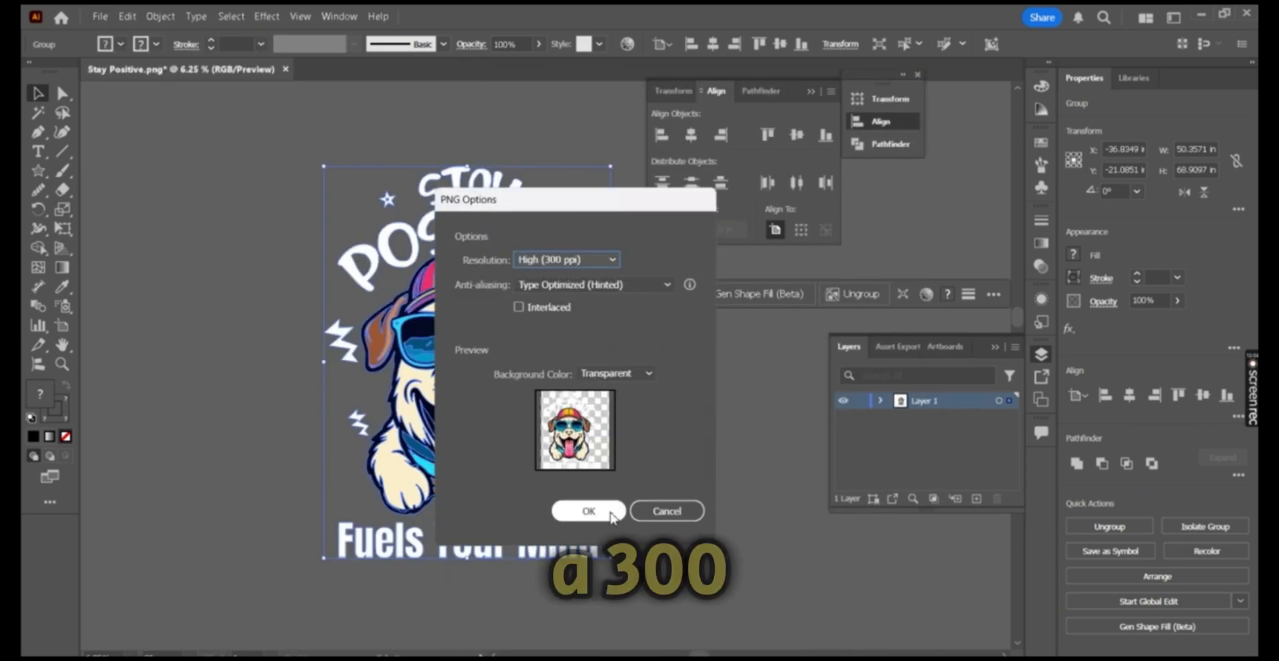
pyautogui.click(588, 510)
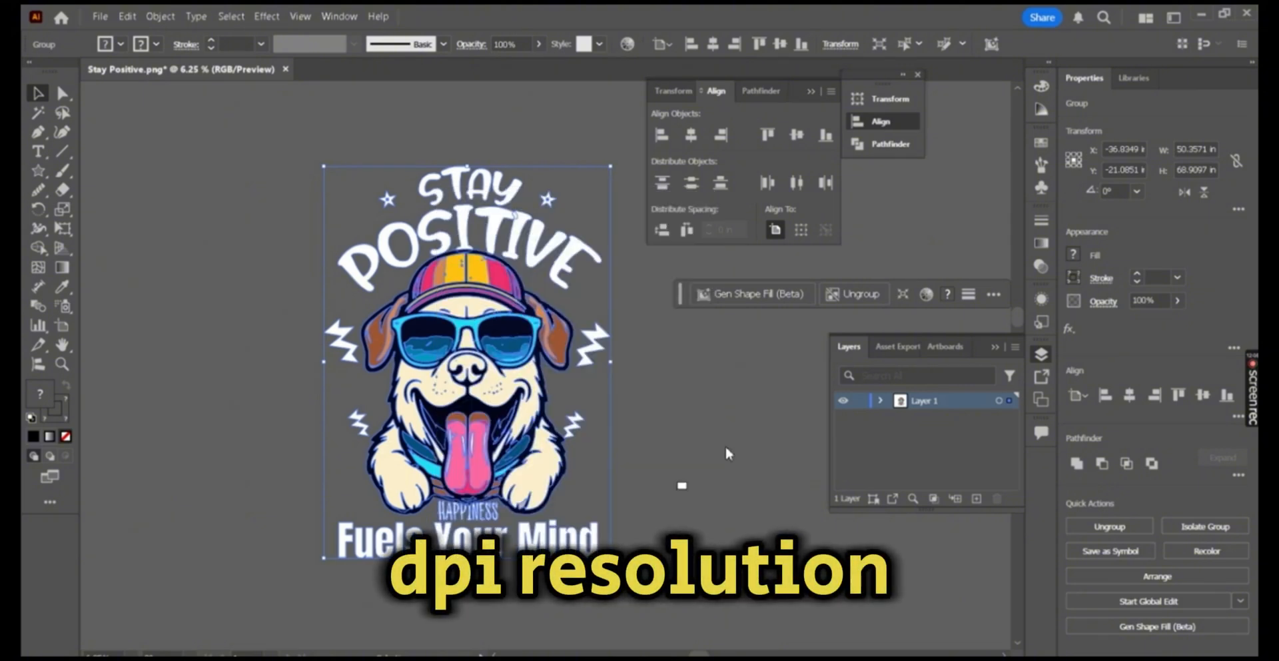